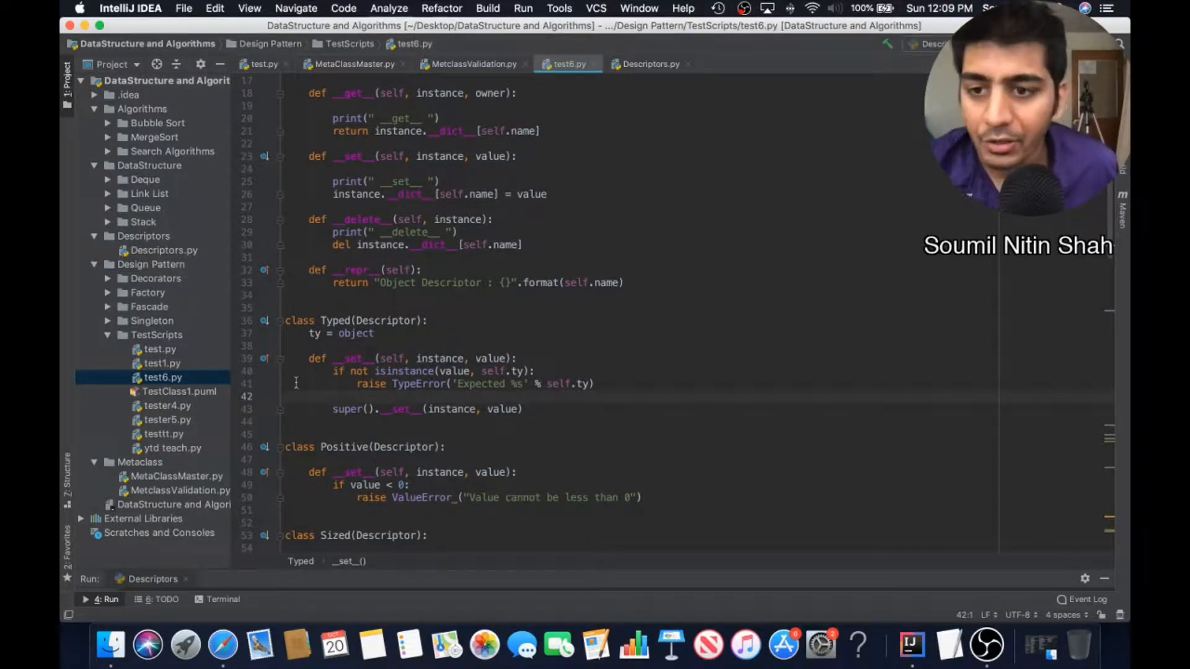
Review the SizedString name and PositiveInterger shares descriptors and the 22 passed to Stock in test6.py
click(167, 420)
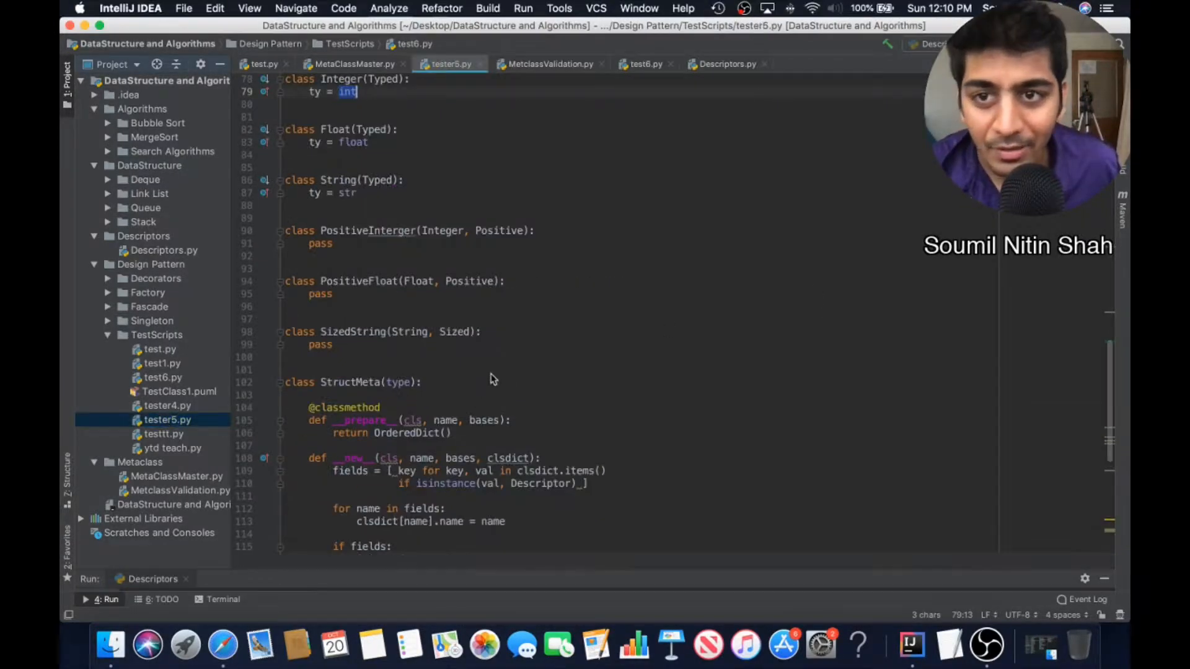
scroll(down, 3)
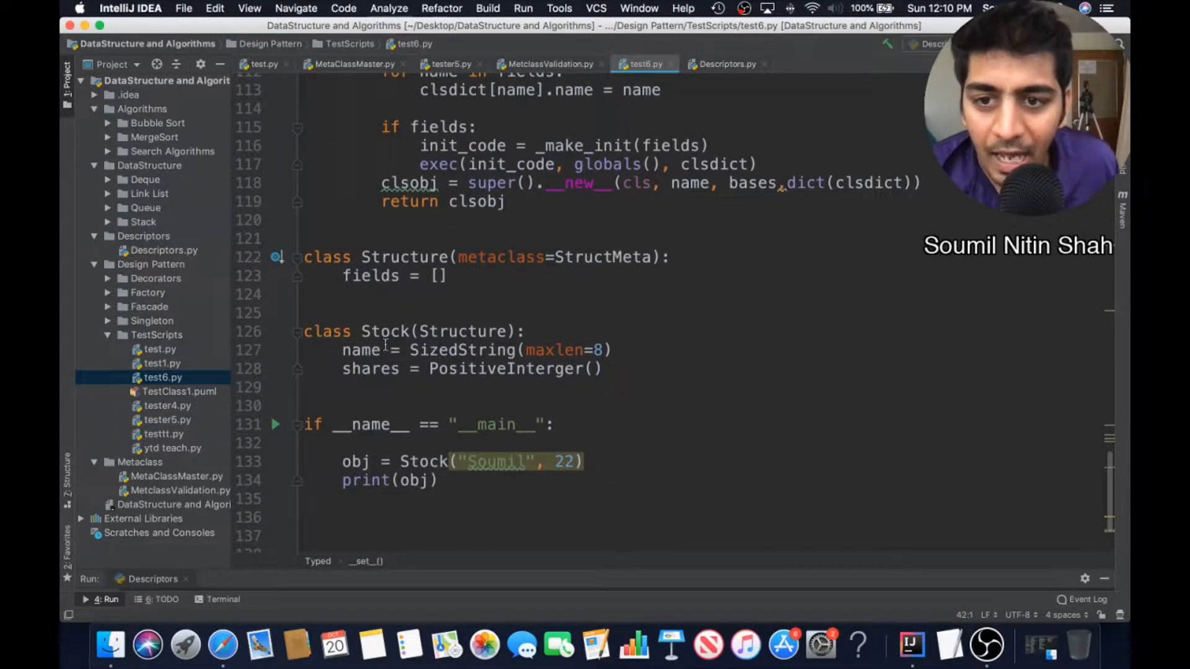
double_click(384, 332)
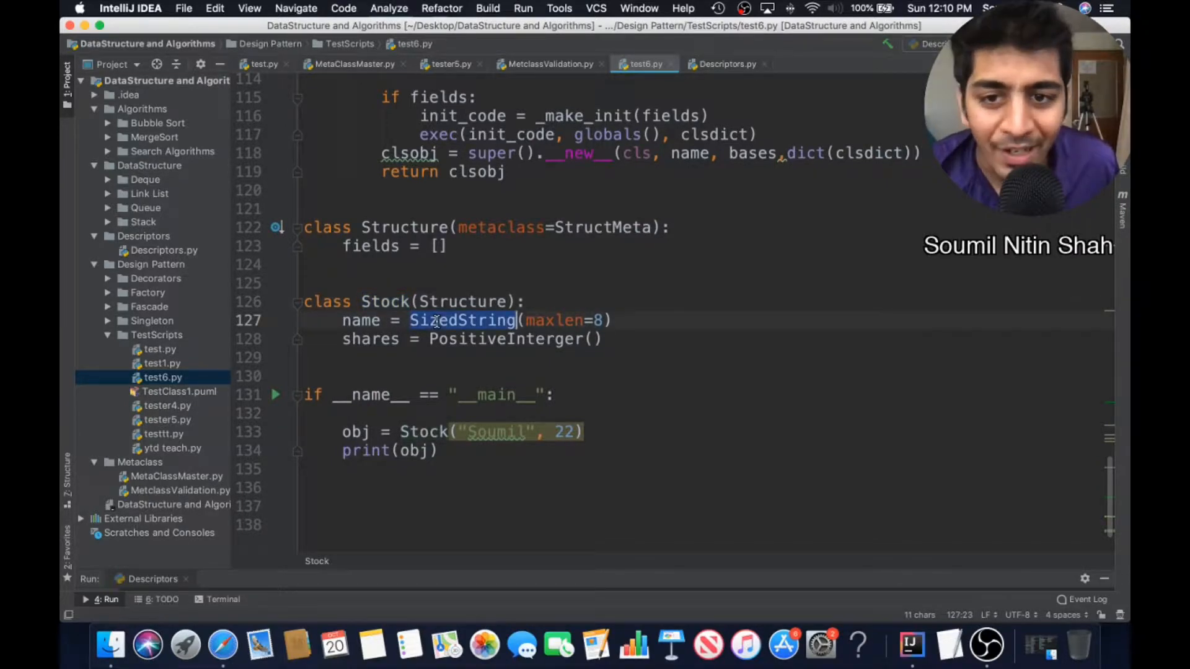
double_click(554, 320)
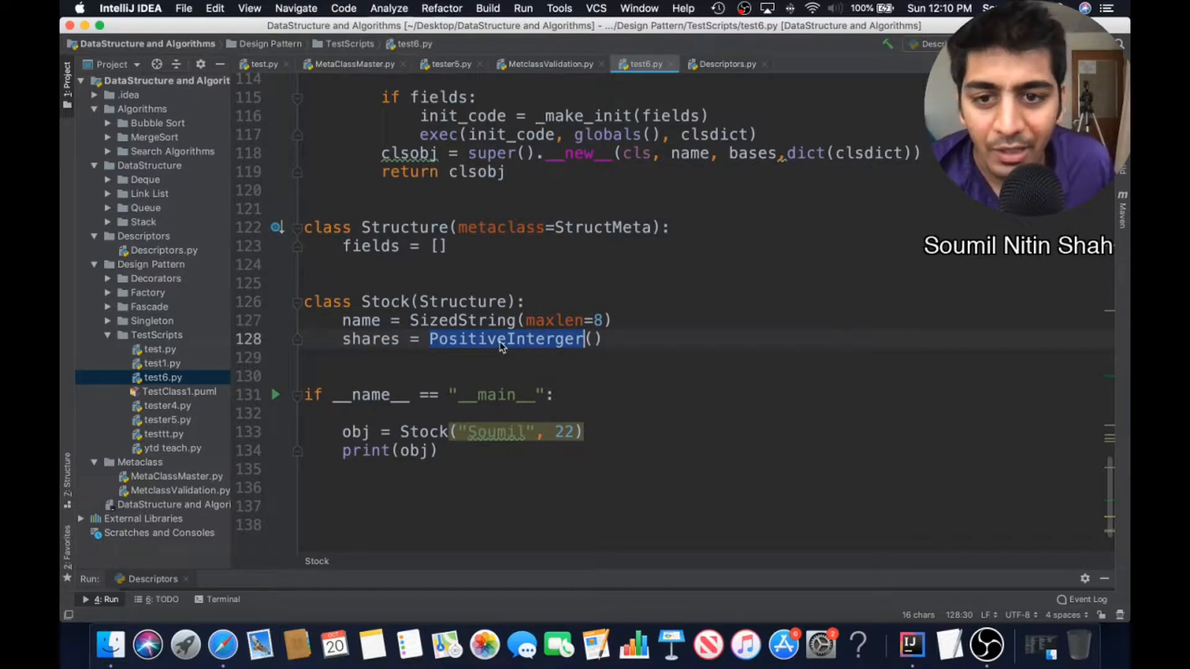
click(587, 340)
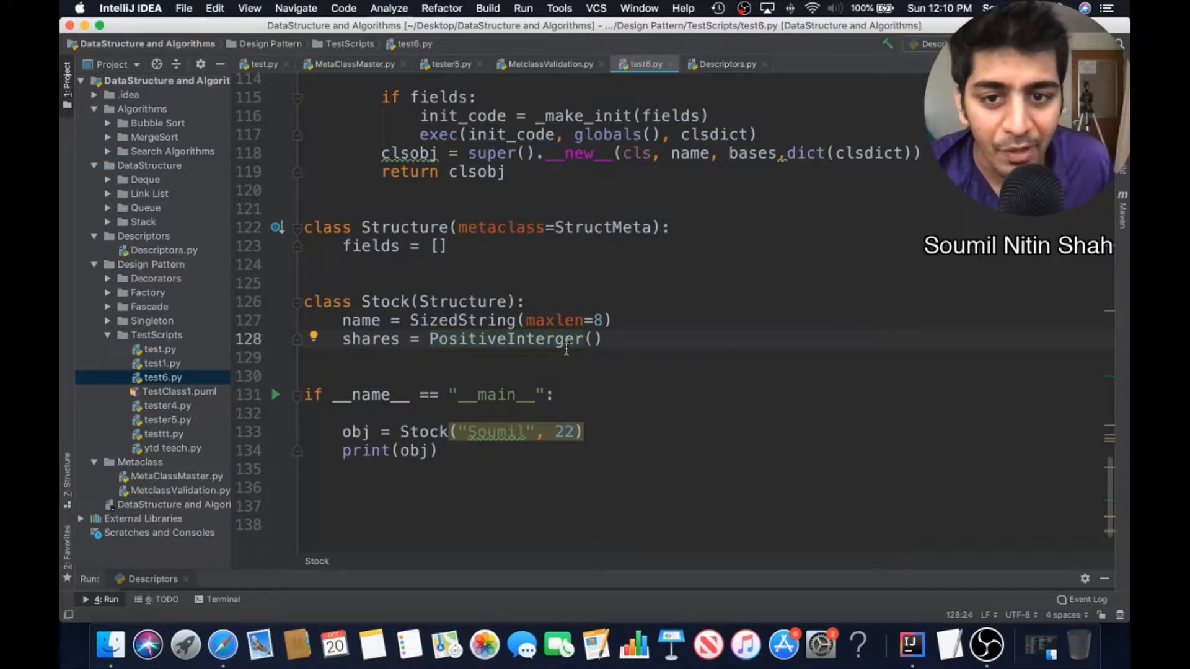
click(565, 431)
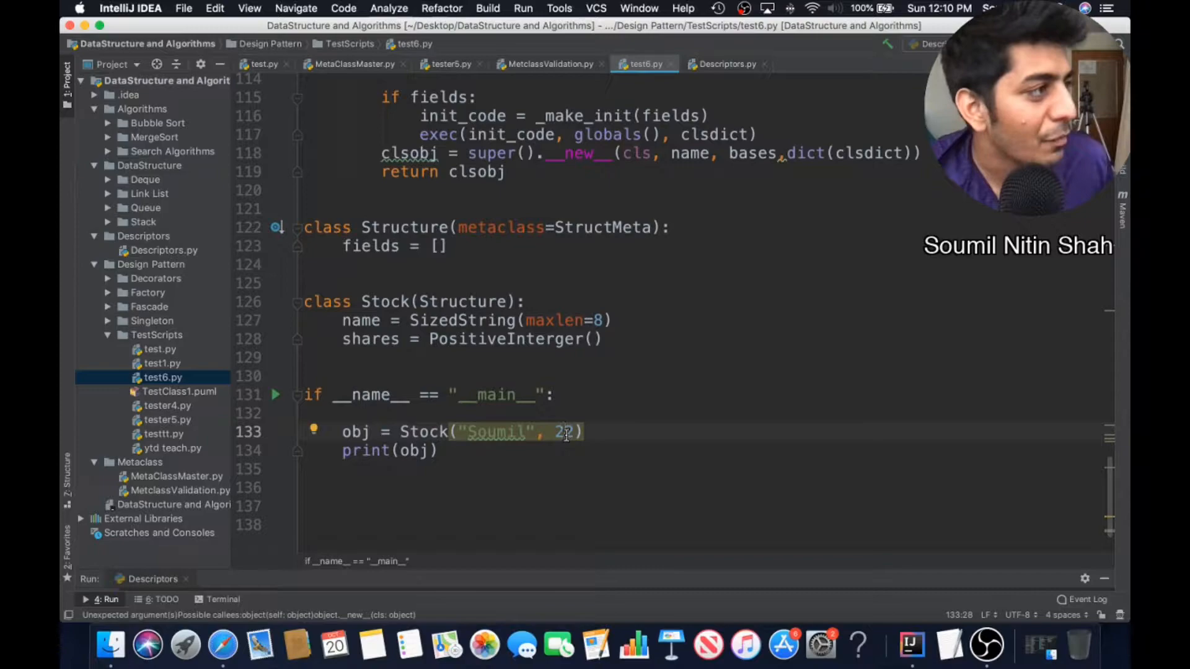
Scroll through test6.py and highlight the StructMeta metaclass definition
scroll(up, 3)
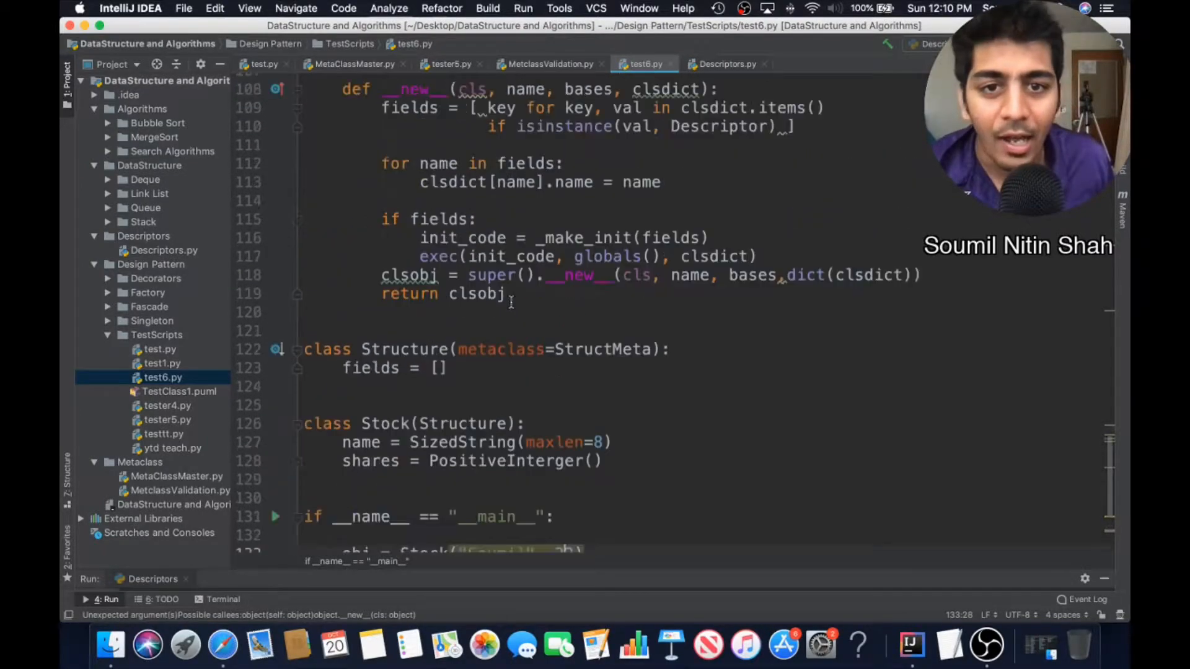
scroll(up, 3)
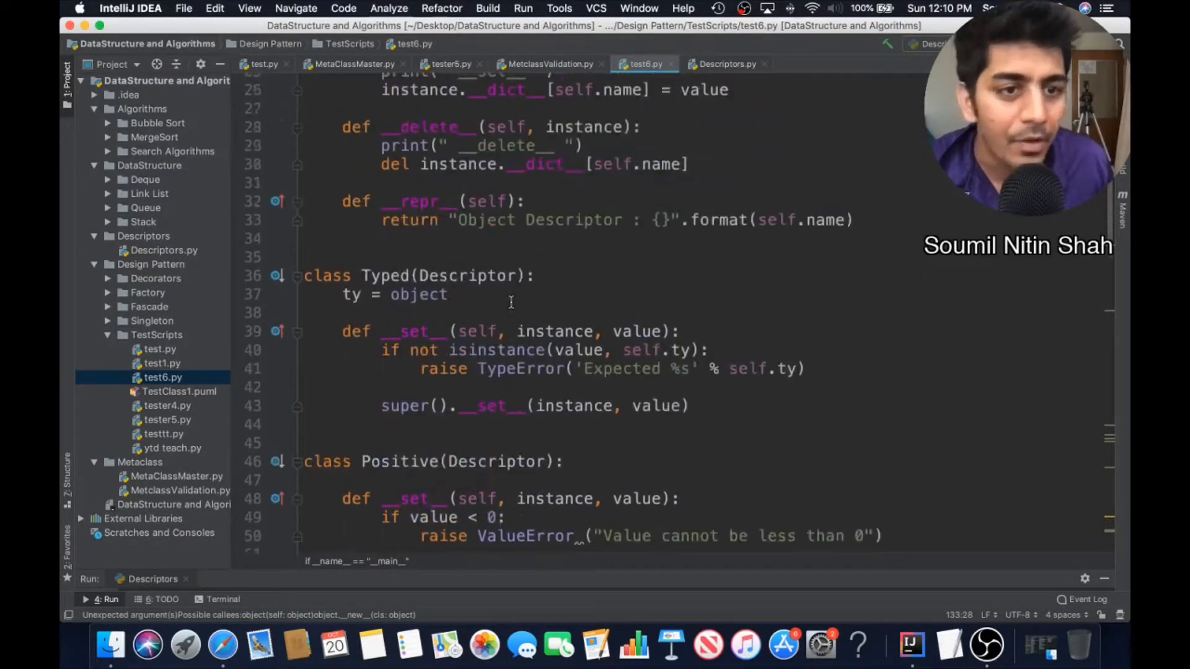
scroll(up, 3)
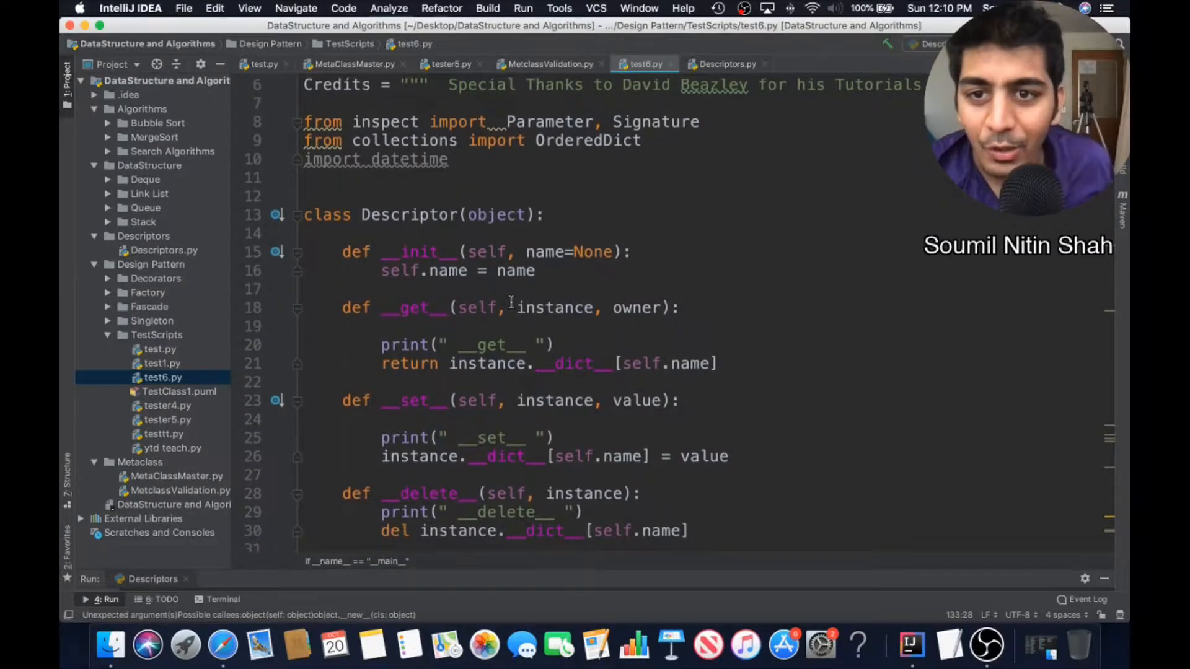
scroll(down, 3)
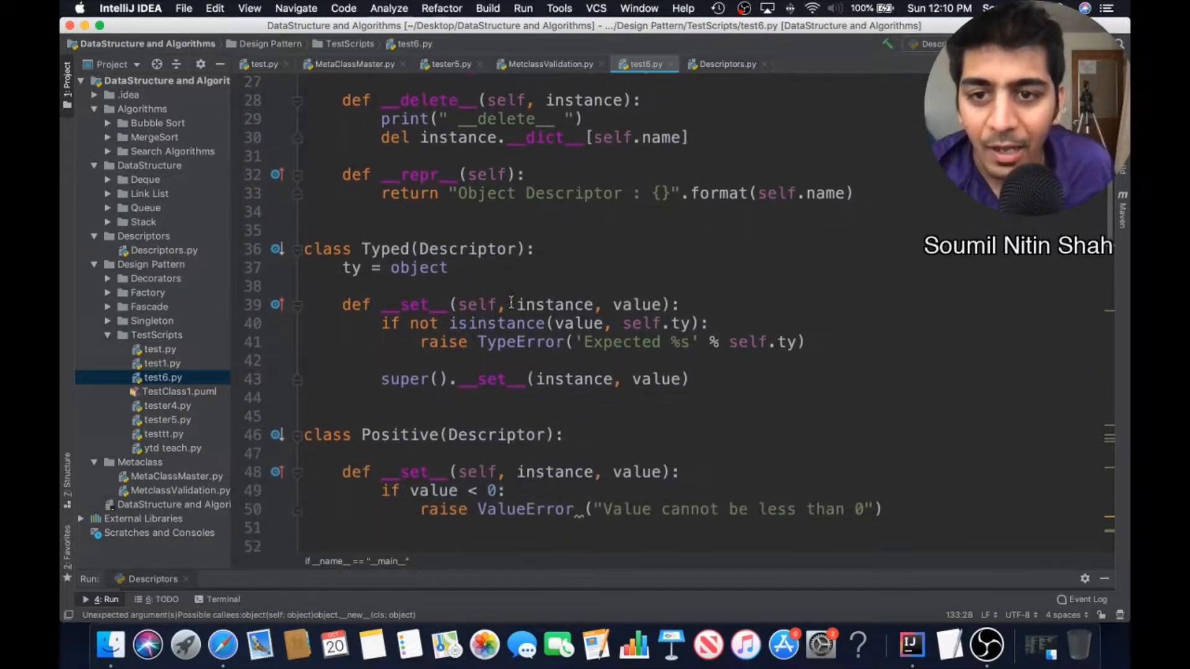
scroll(down, 3)
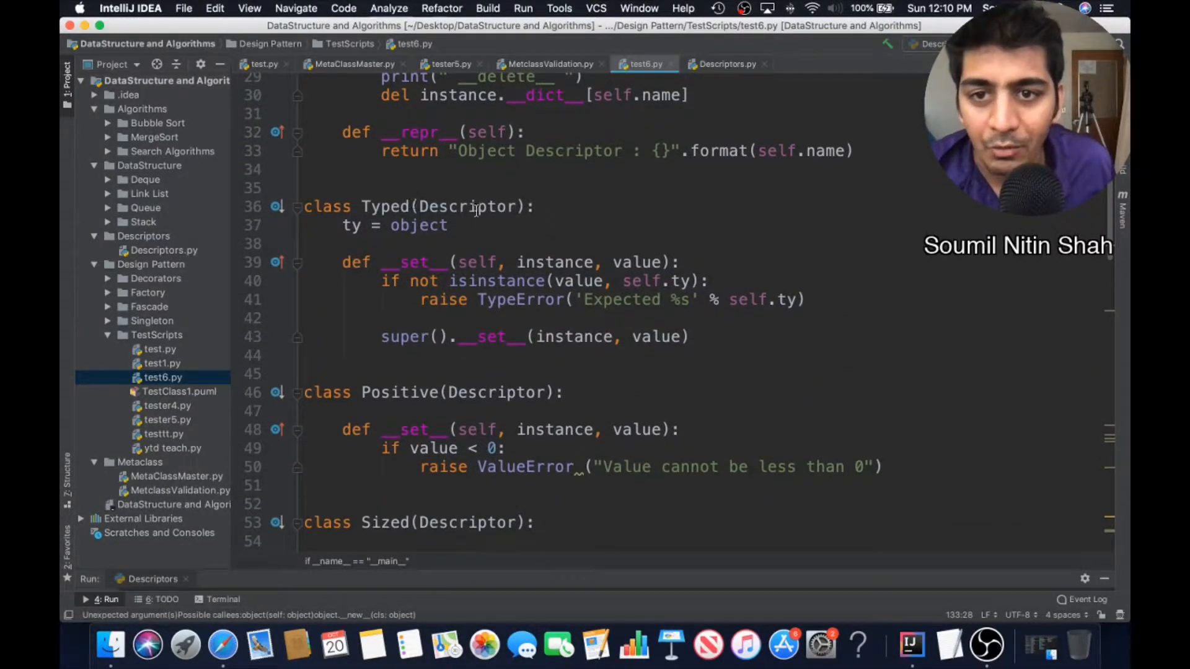
scroll(up, 3)
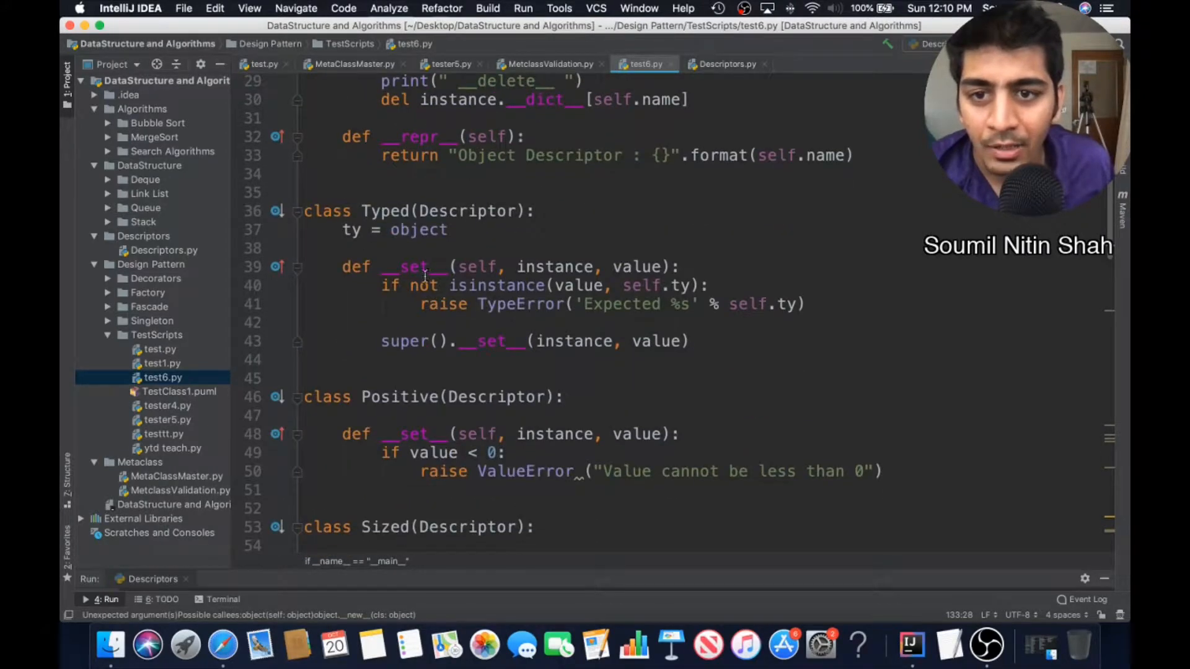
scroll(down, 3)
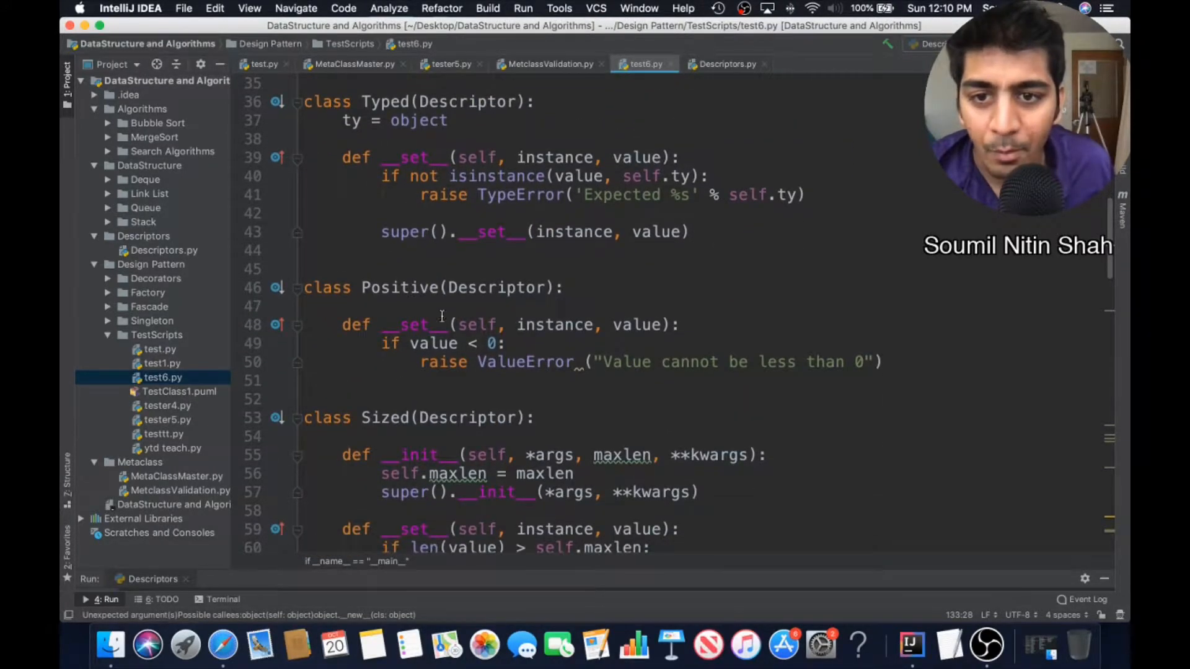
scroll(down, 3)
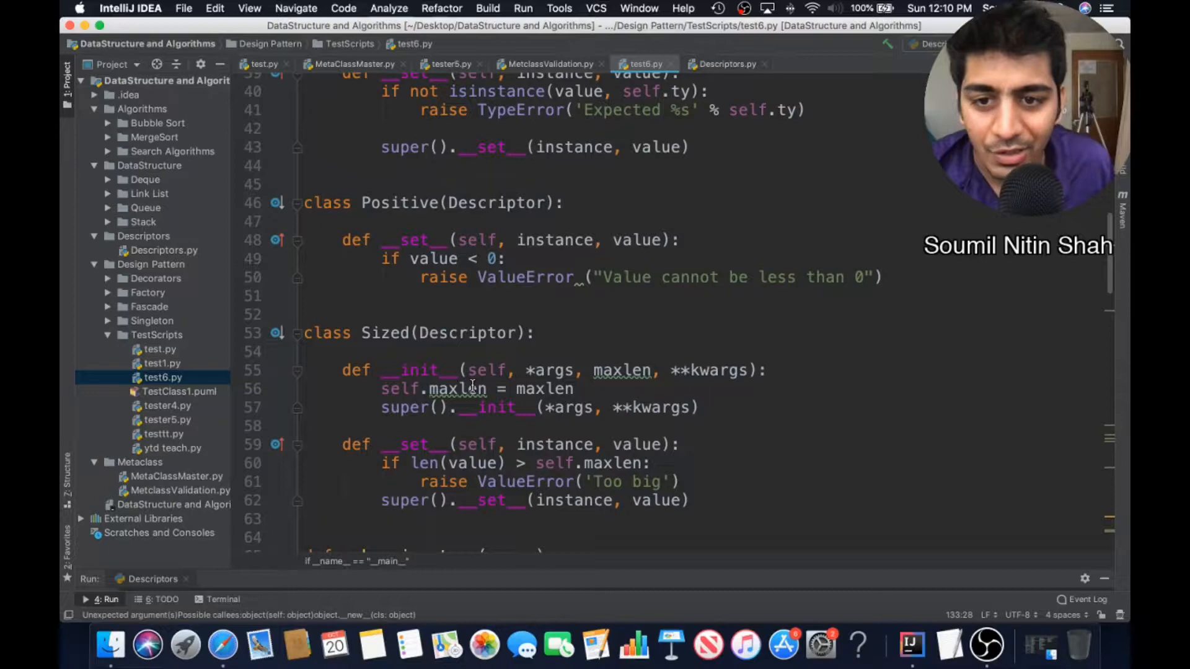
scroll(down, 3)
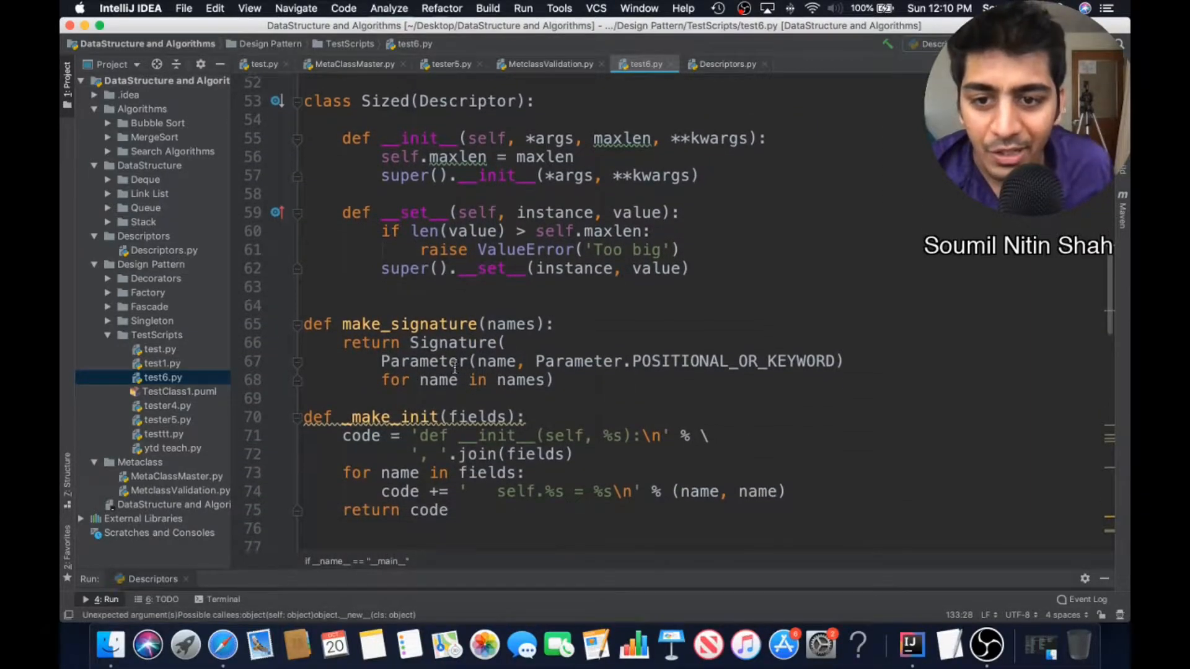
scroll(down, 3)
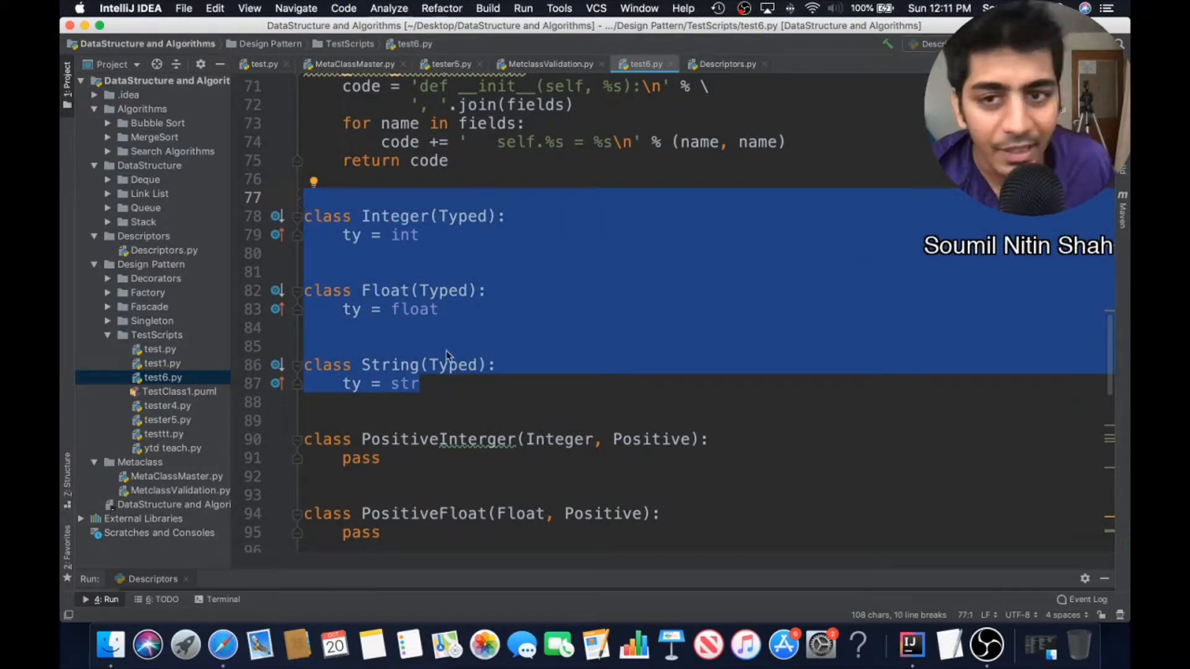
scroll(down, 3)
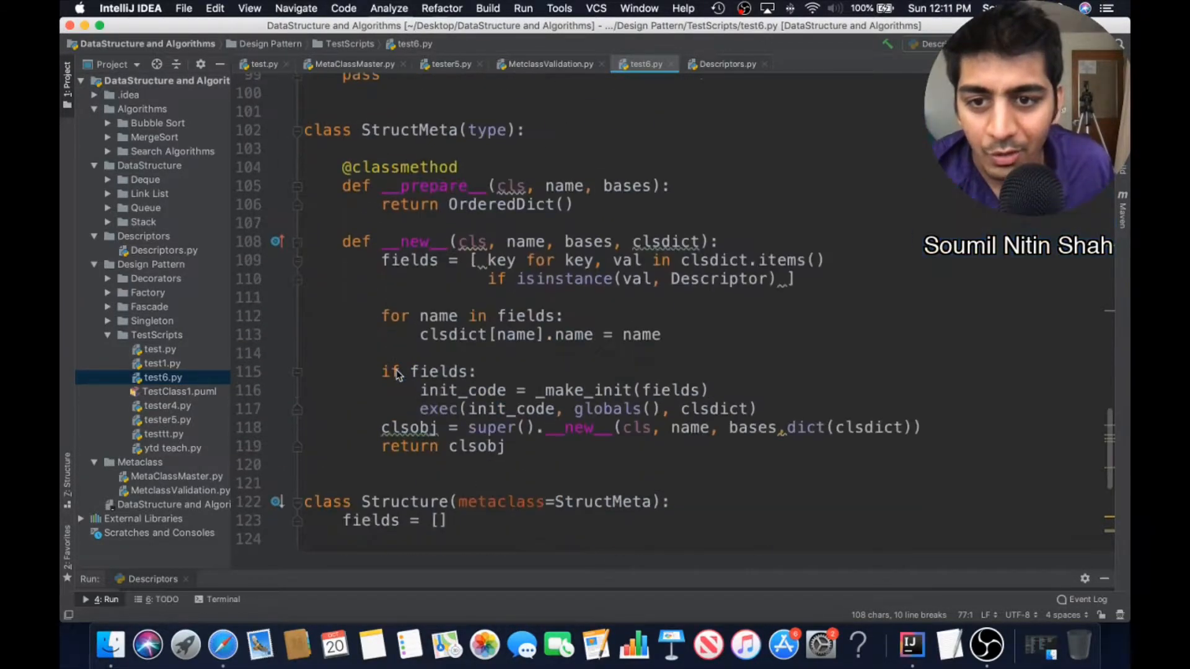
scroll(up, 3)
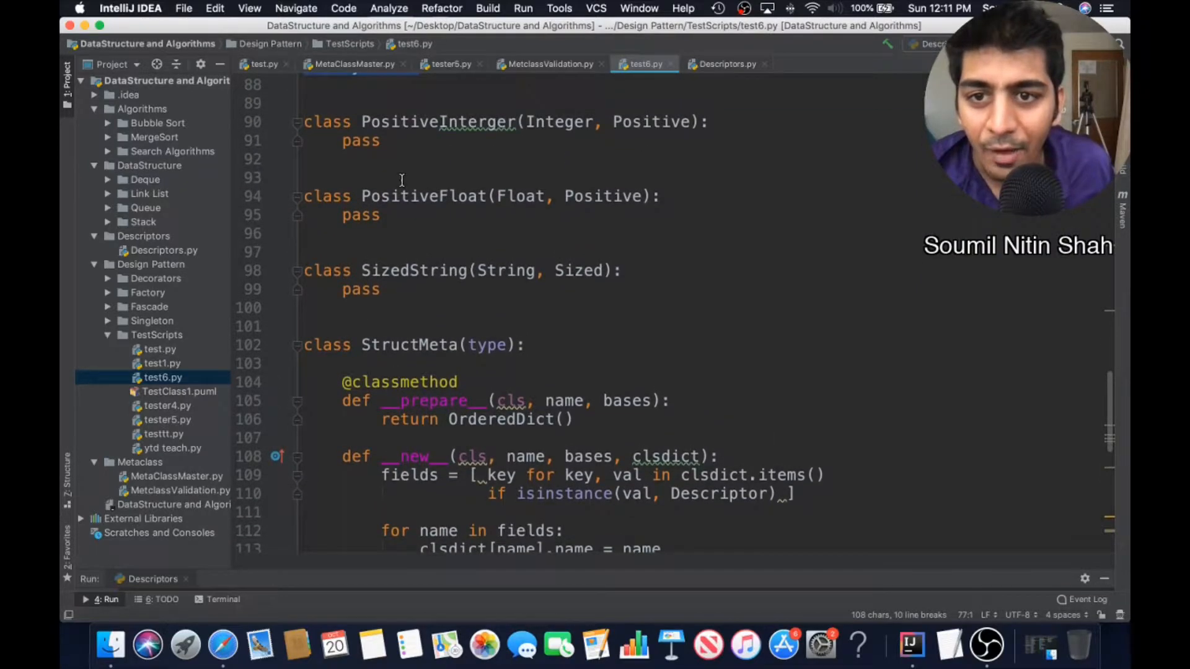
double_click(408, 255)
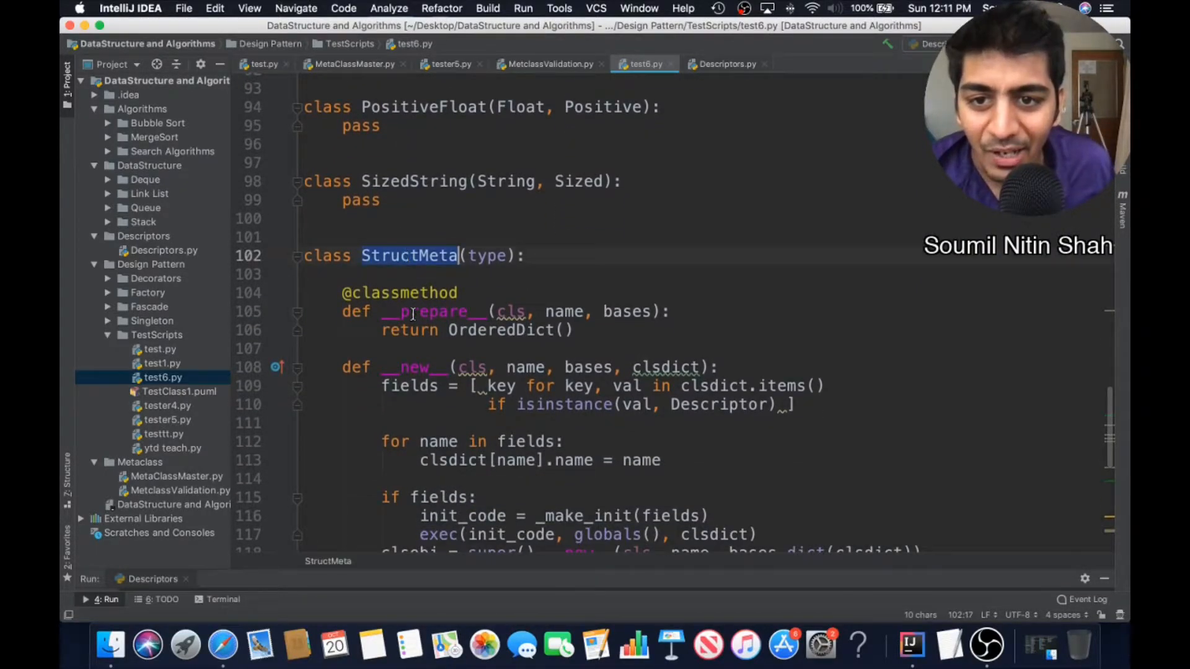
scroll(down, 3)
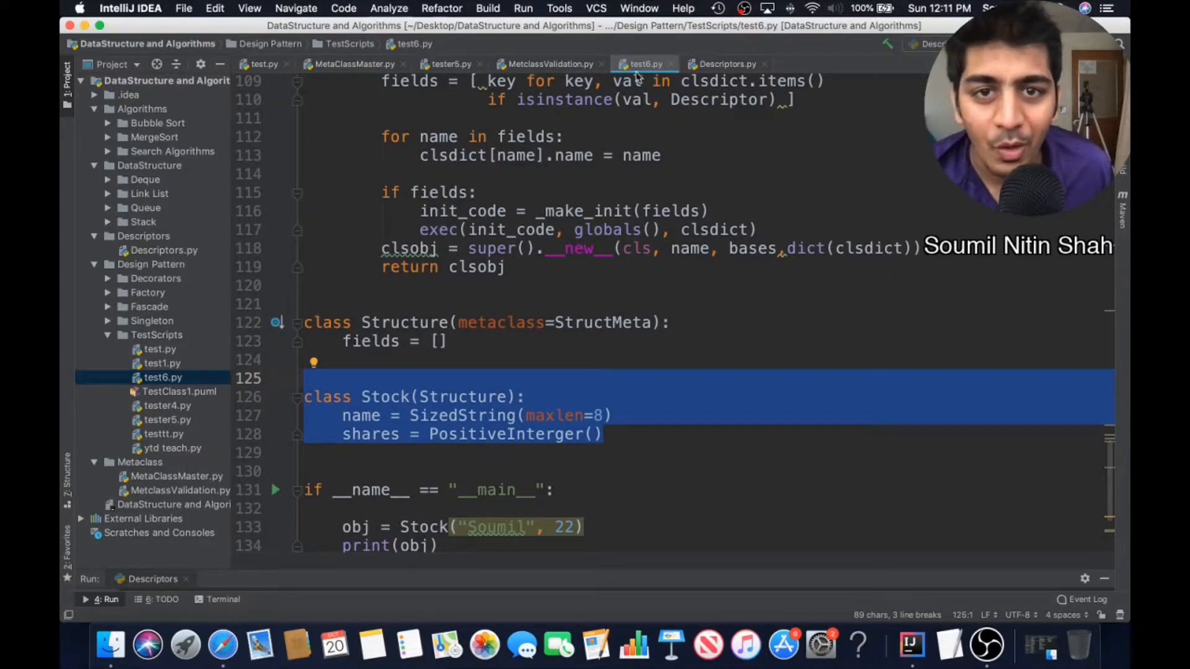
Run test6.py to print __set__ and the Stock object with exit code 0, then switch to testttt.py
right_click(643, 63)
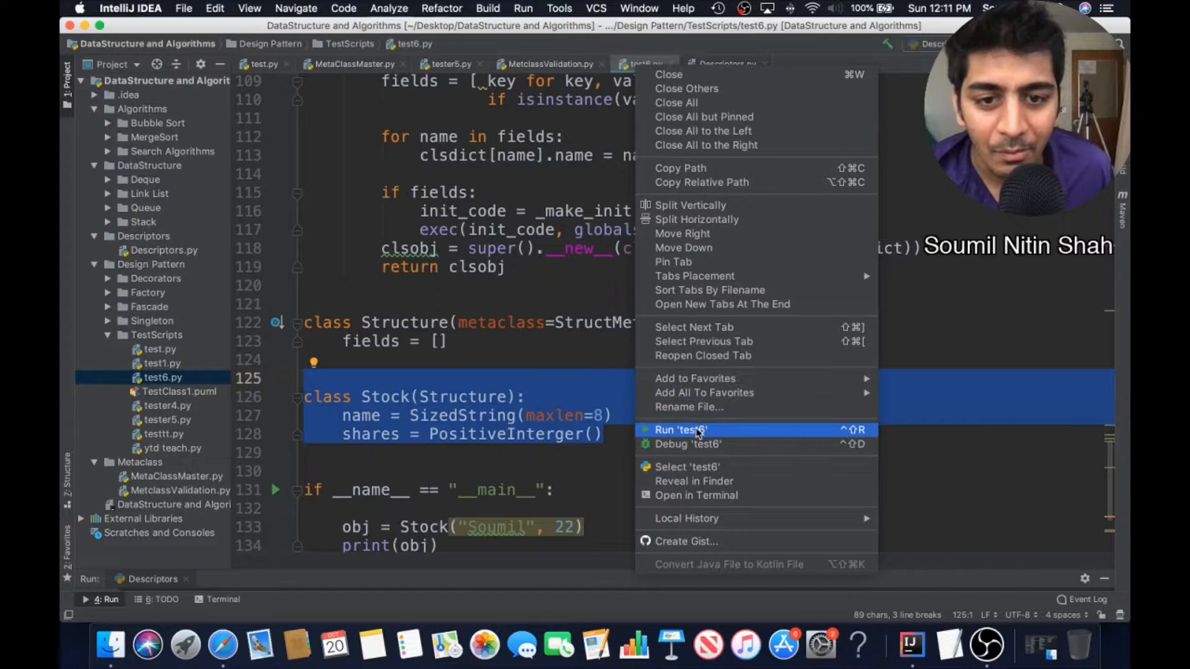
click(680, 430)
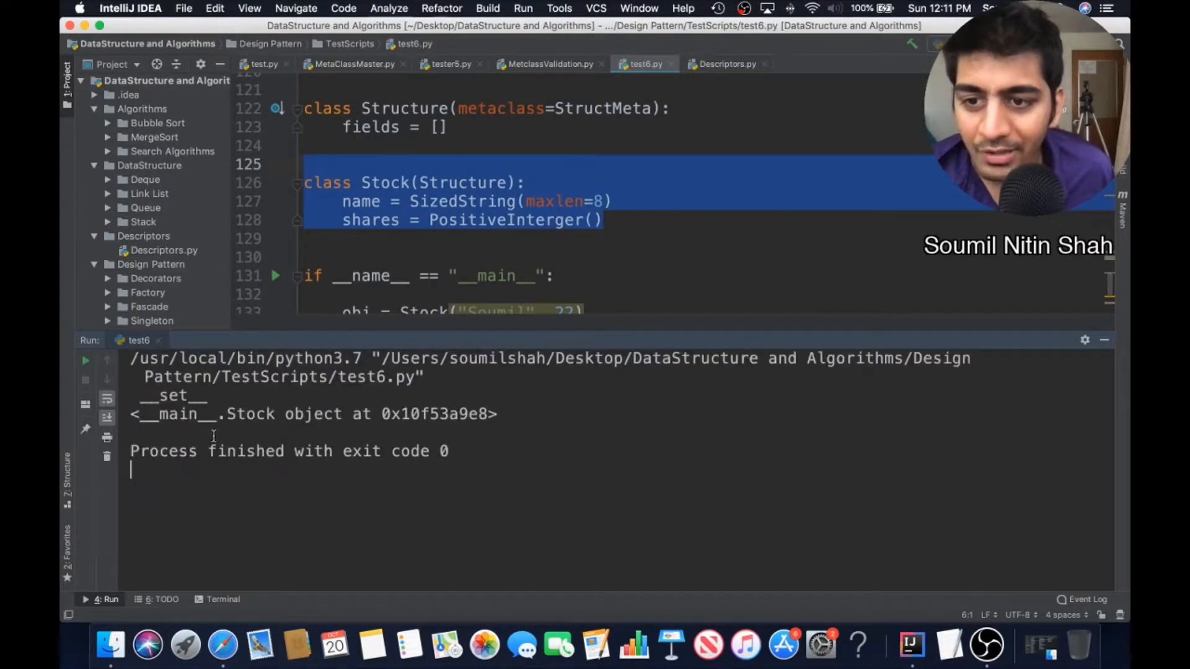
scroll(down, 3)
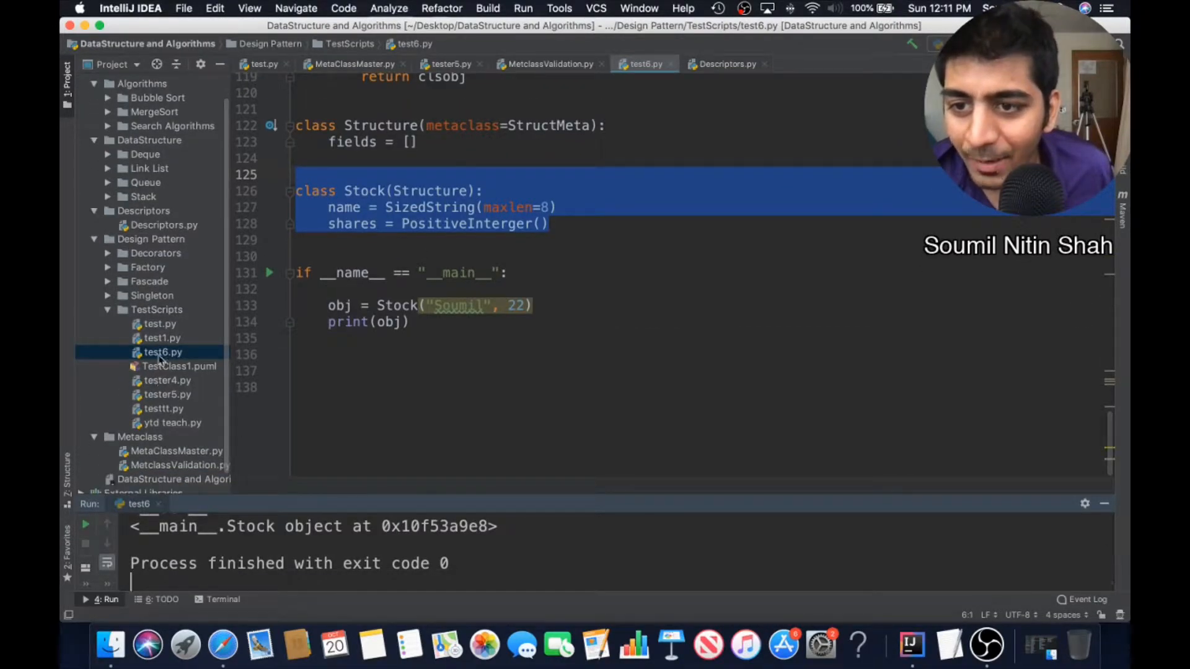
click(164, 408)
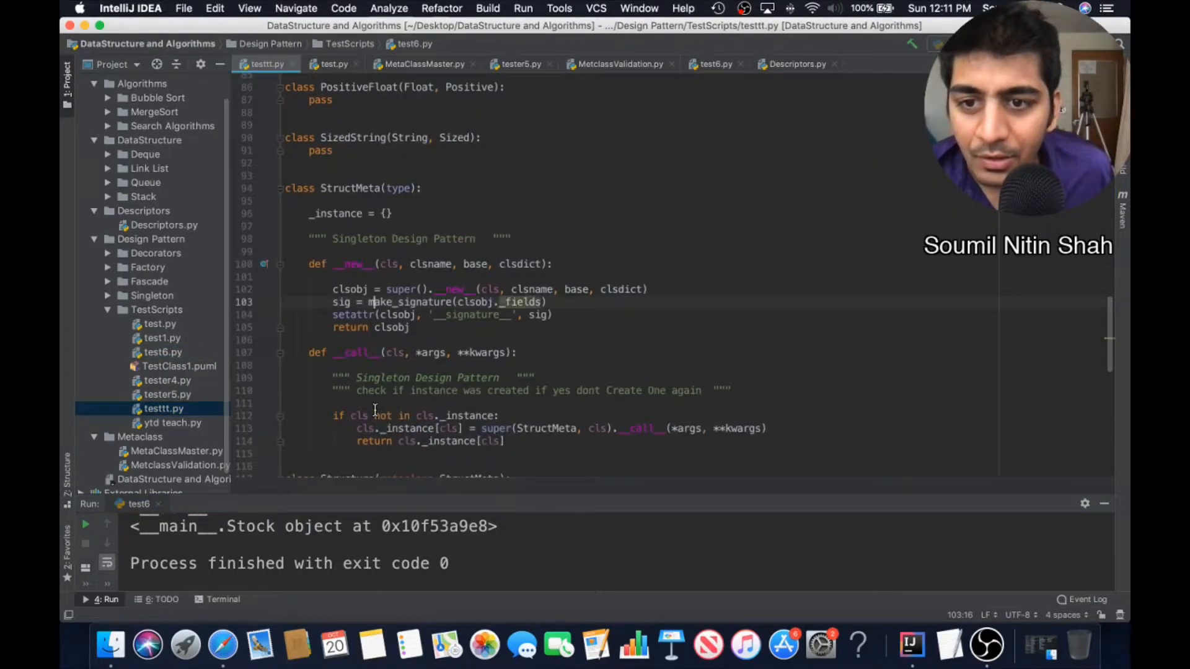
scroll(up, 3)
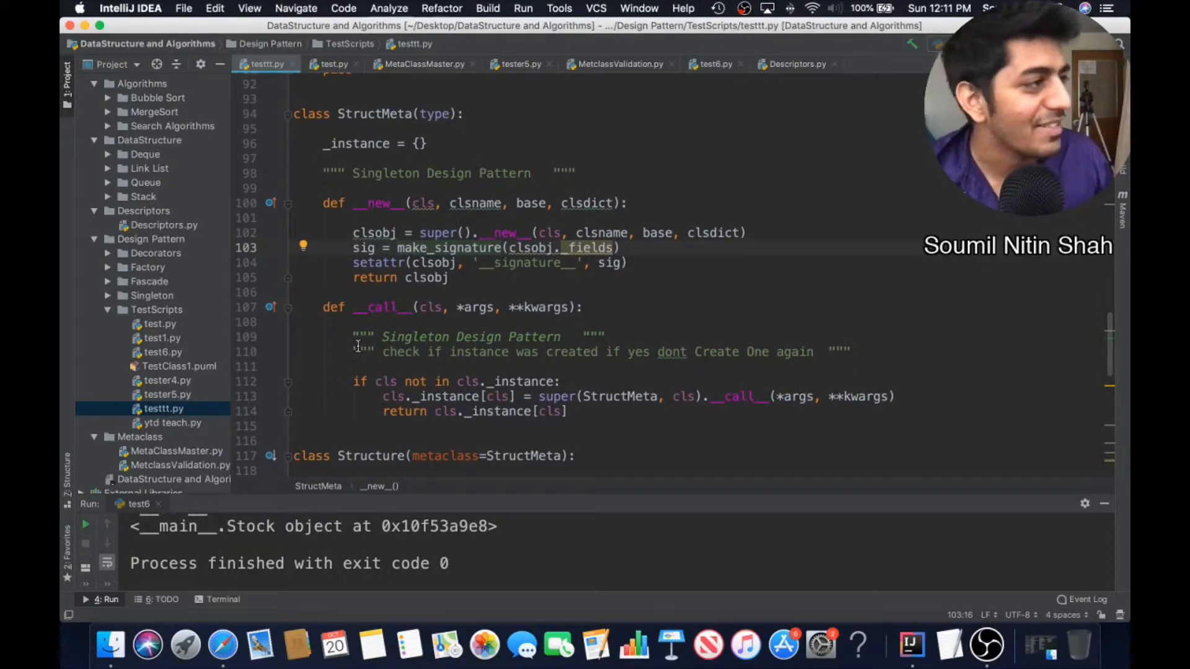
scroll(down, 3)
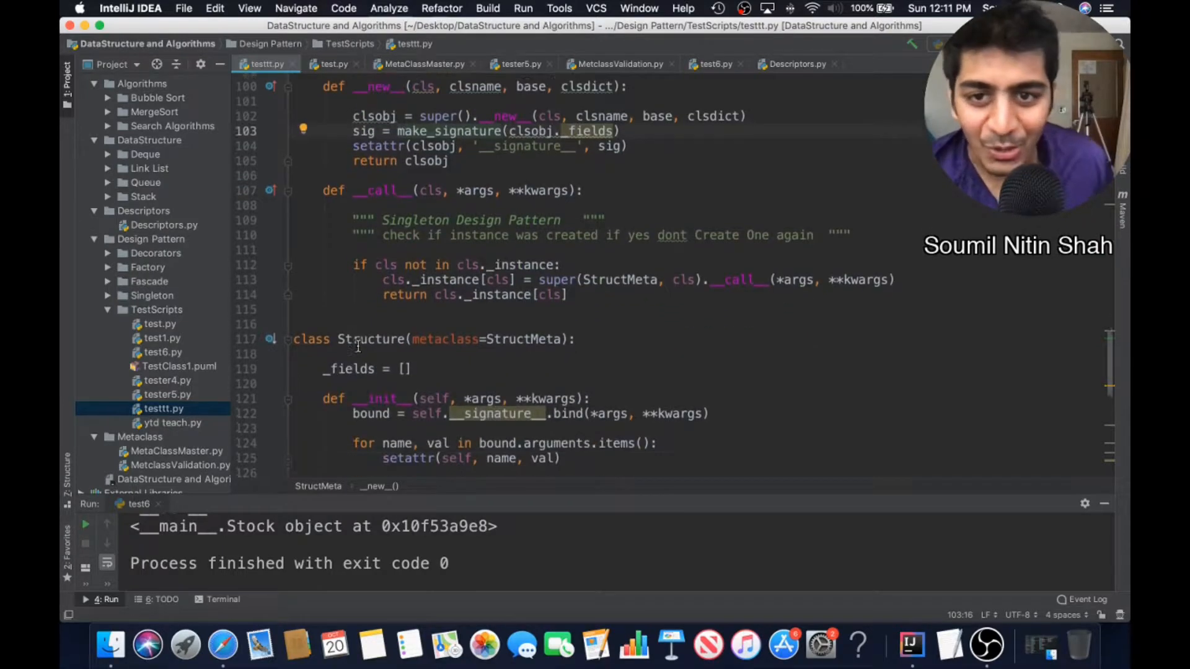
scroll(down, 3)
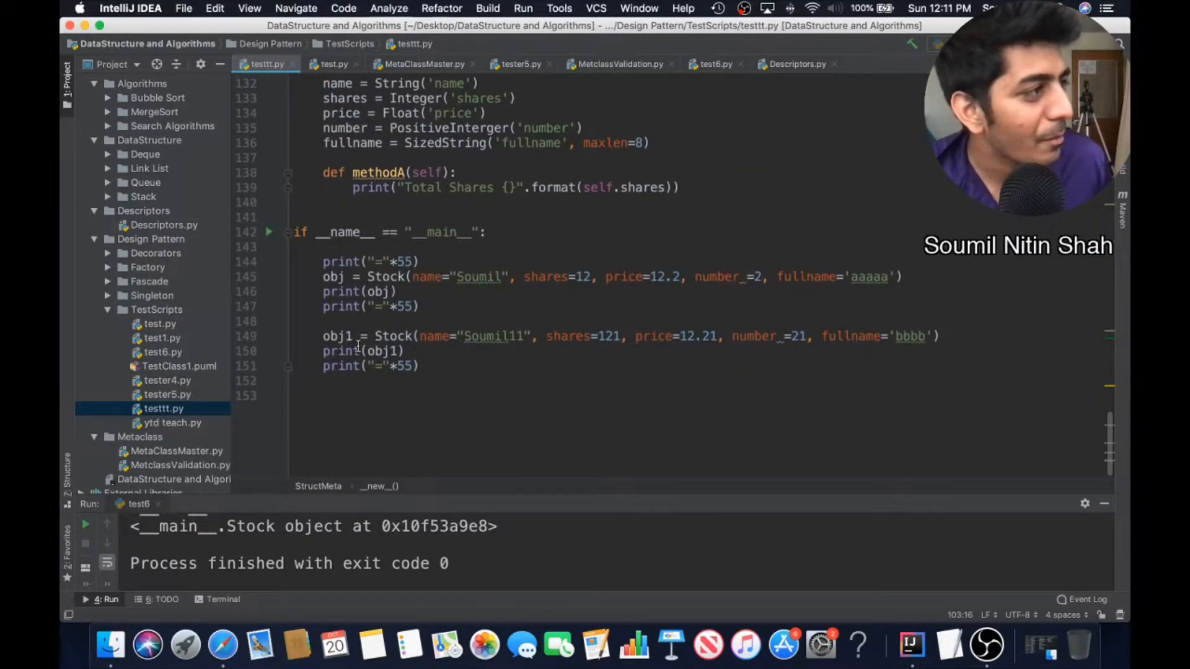
scroll(up, 3)
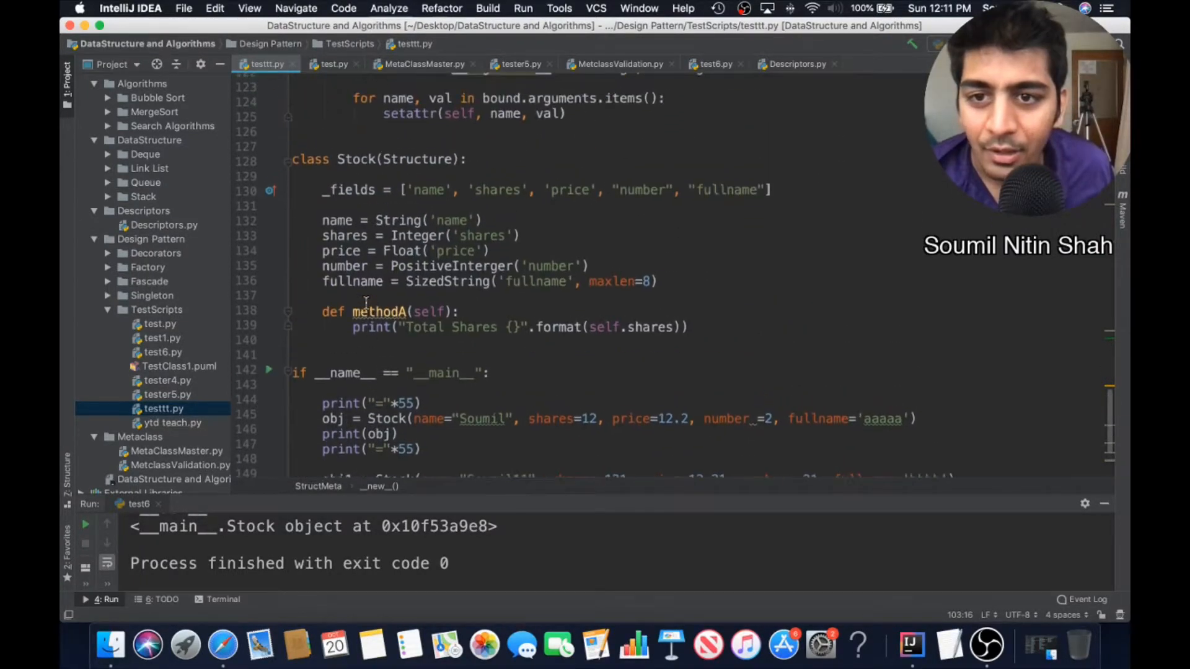
double_click(457, 218)
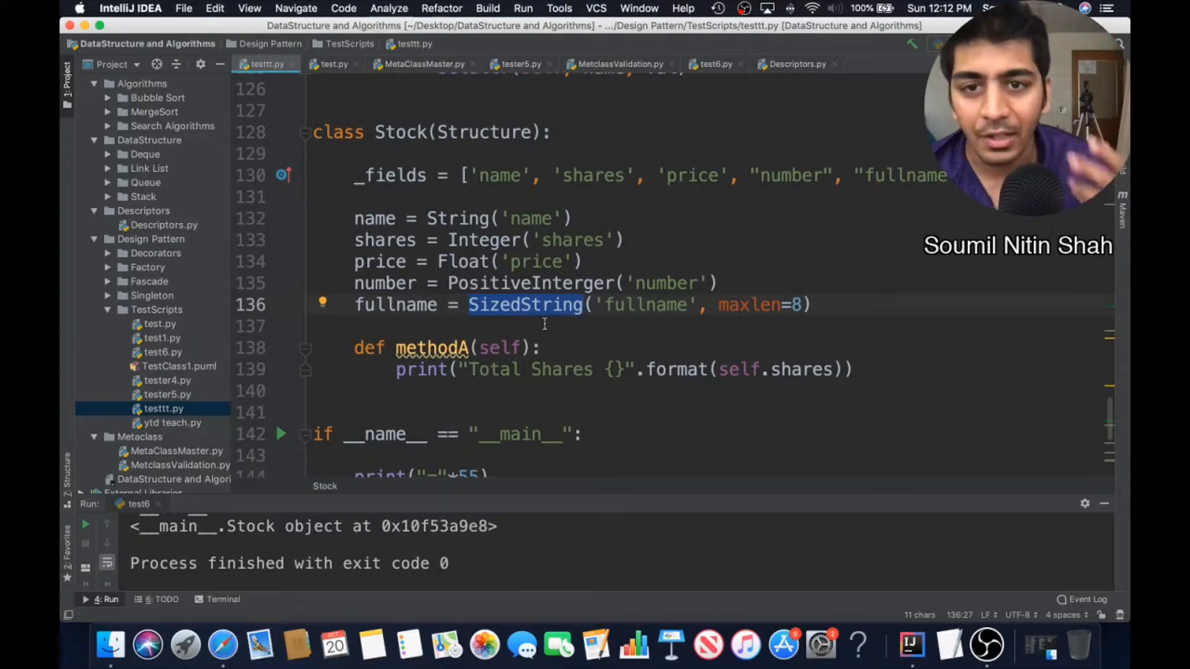
click(394, 175)
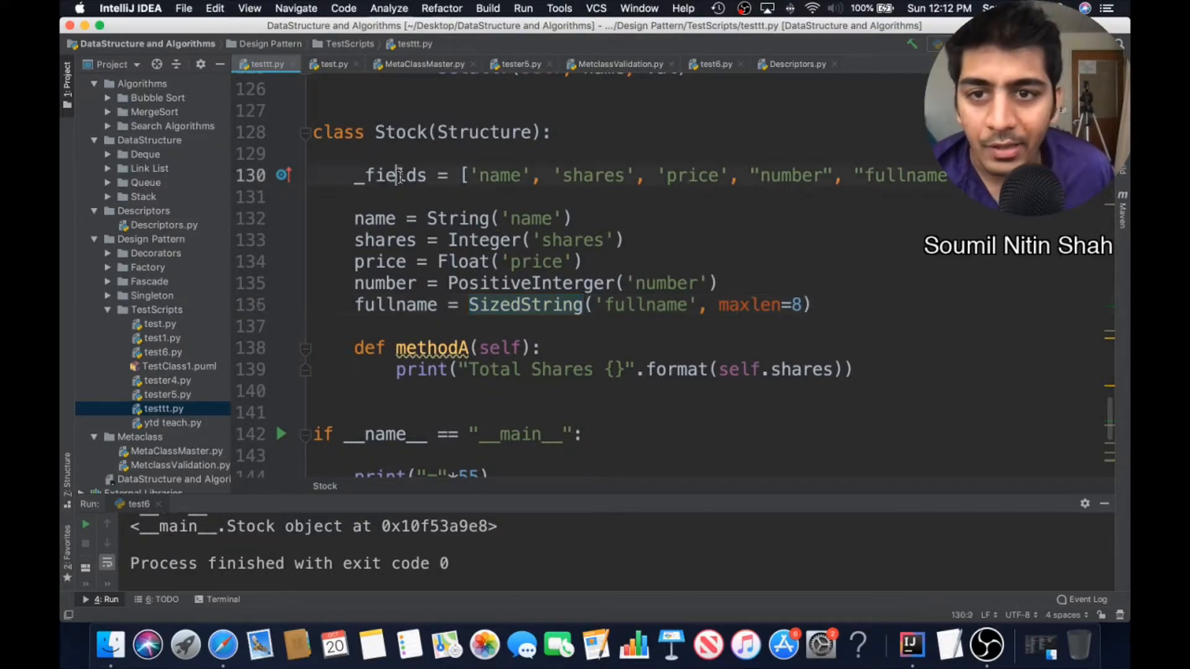
double_click(389, 175)
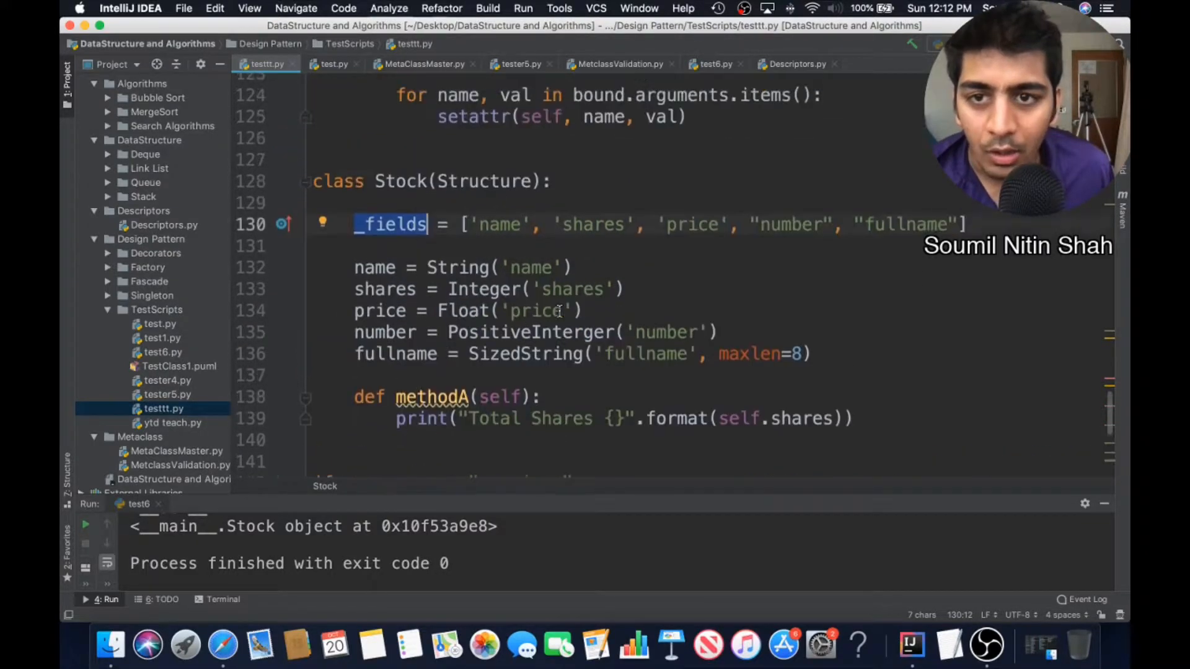
scroll(up, 3)
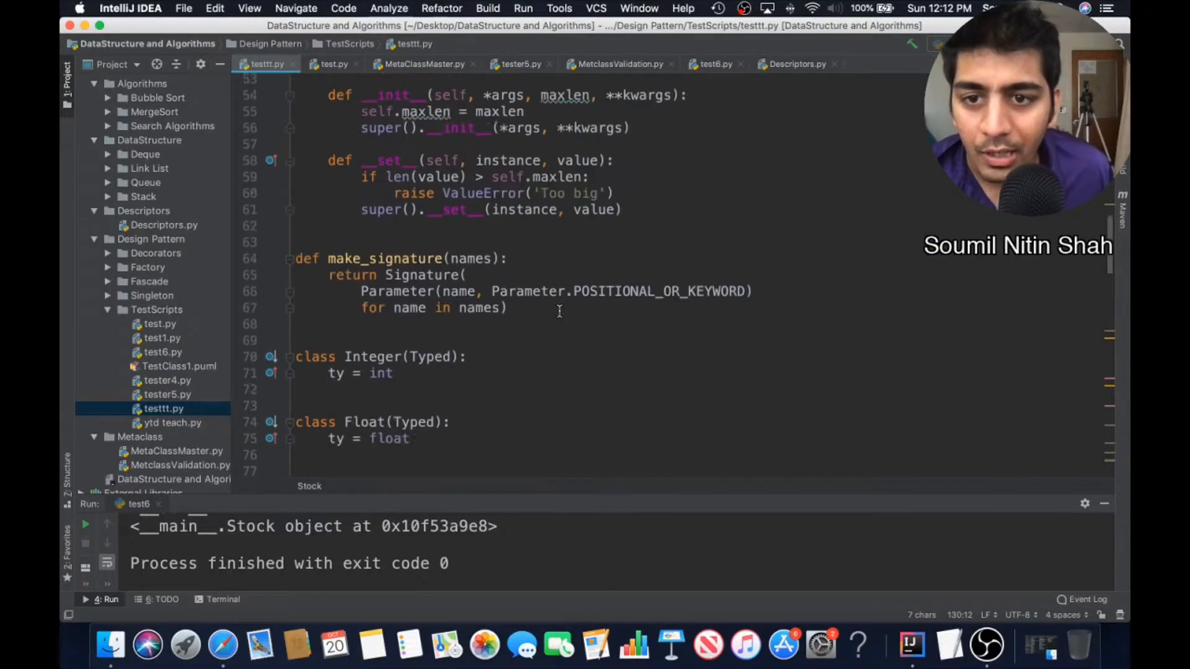
scroll(up, 3)
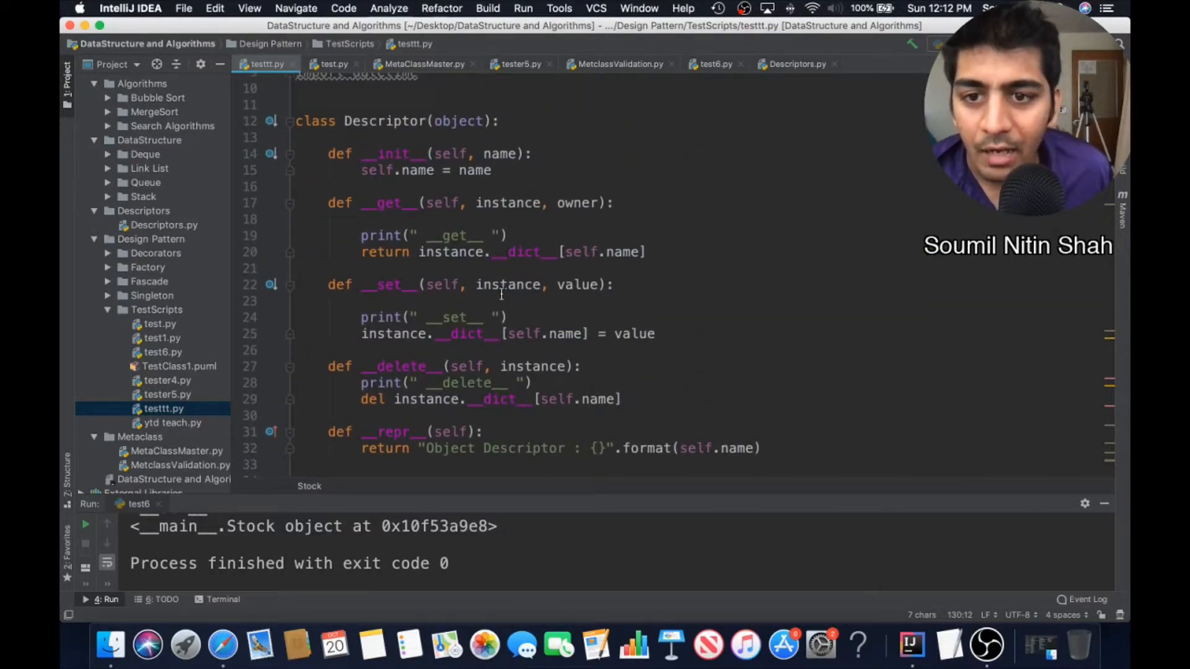
scroll(down, 3)
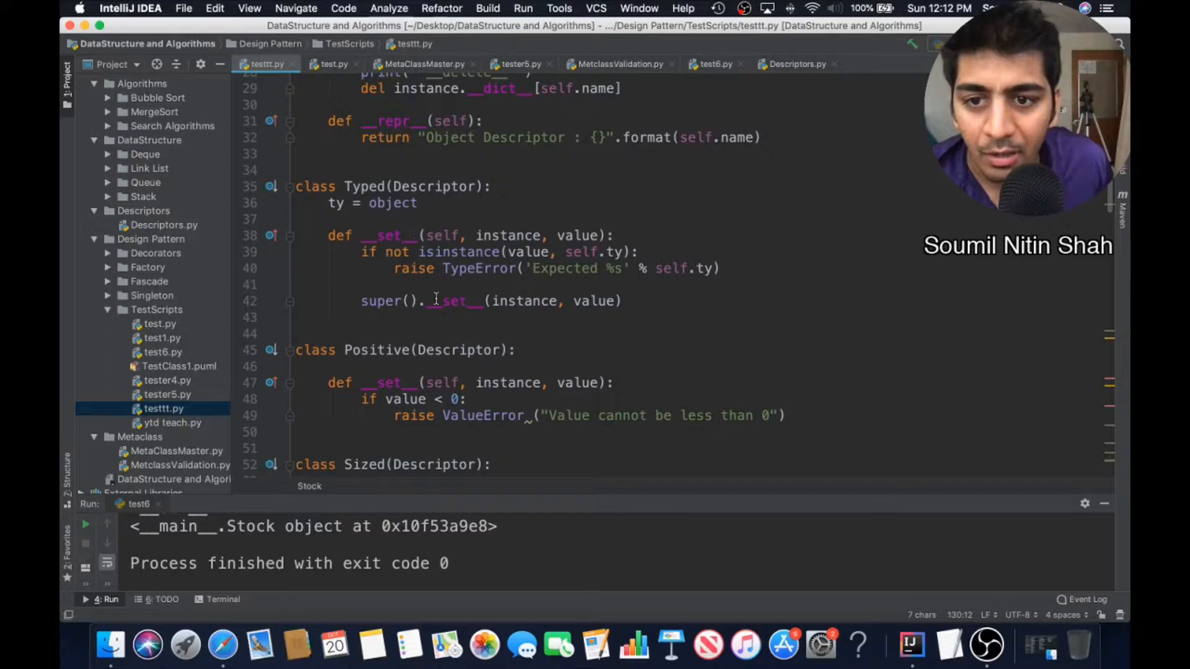
scroll(down, 3)
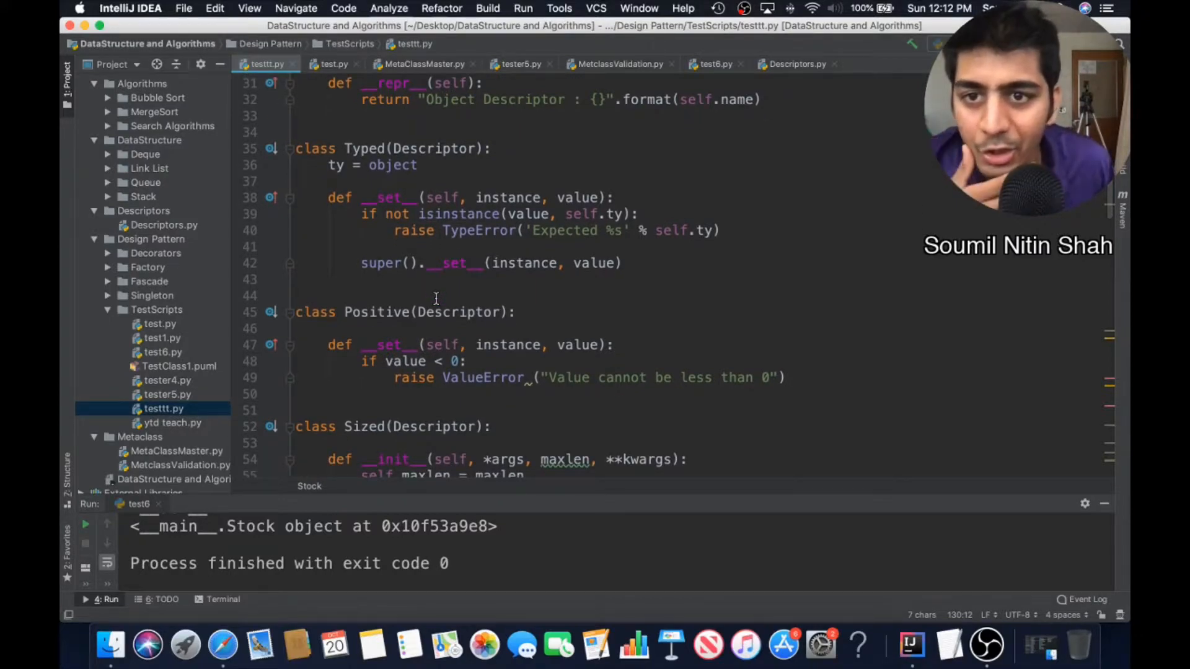
scroll(down, 3)
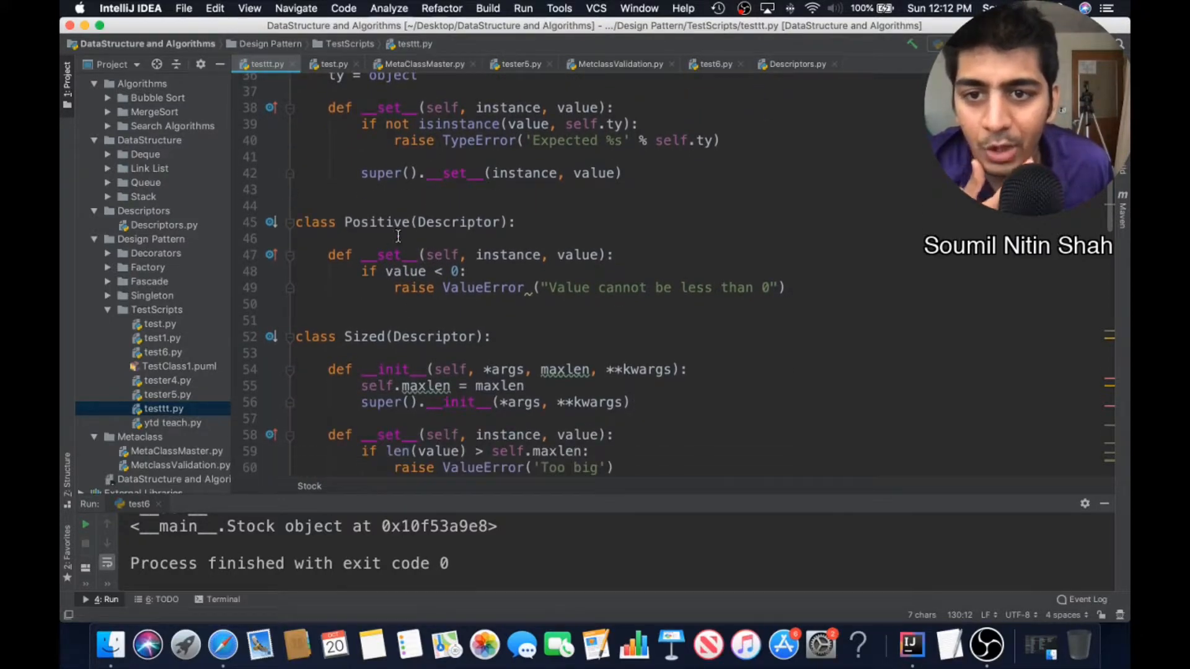
scroll(down, 3)
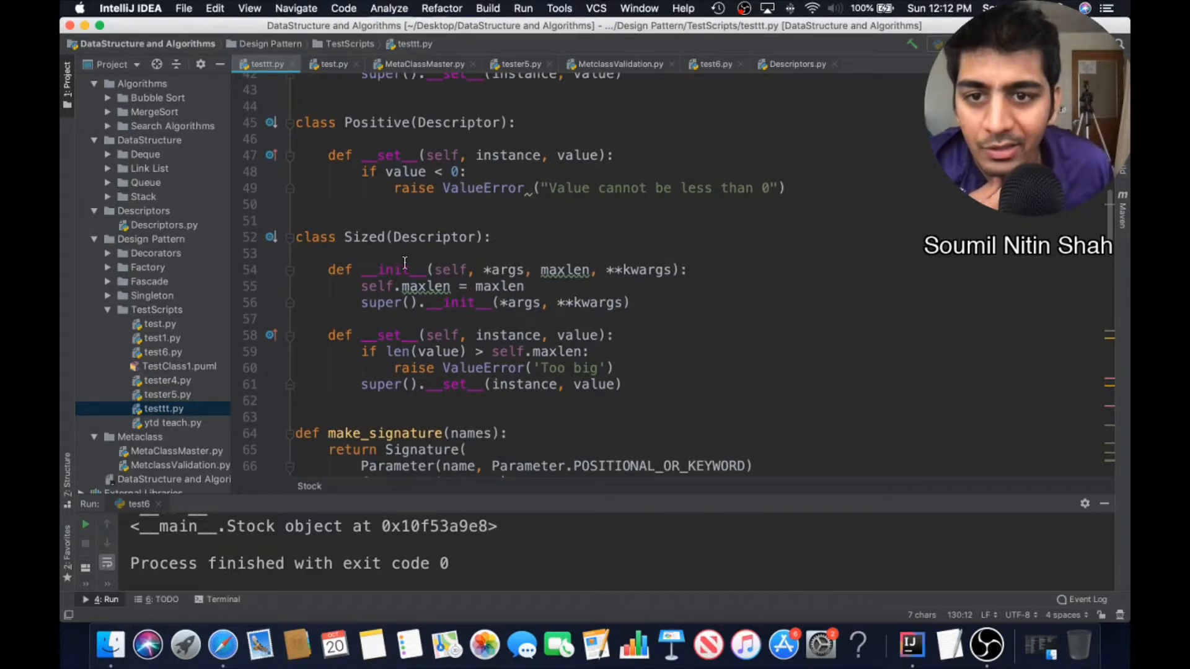
scroll(up, 3)
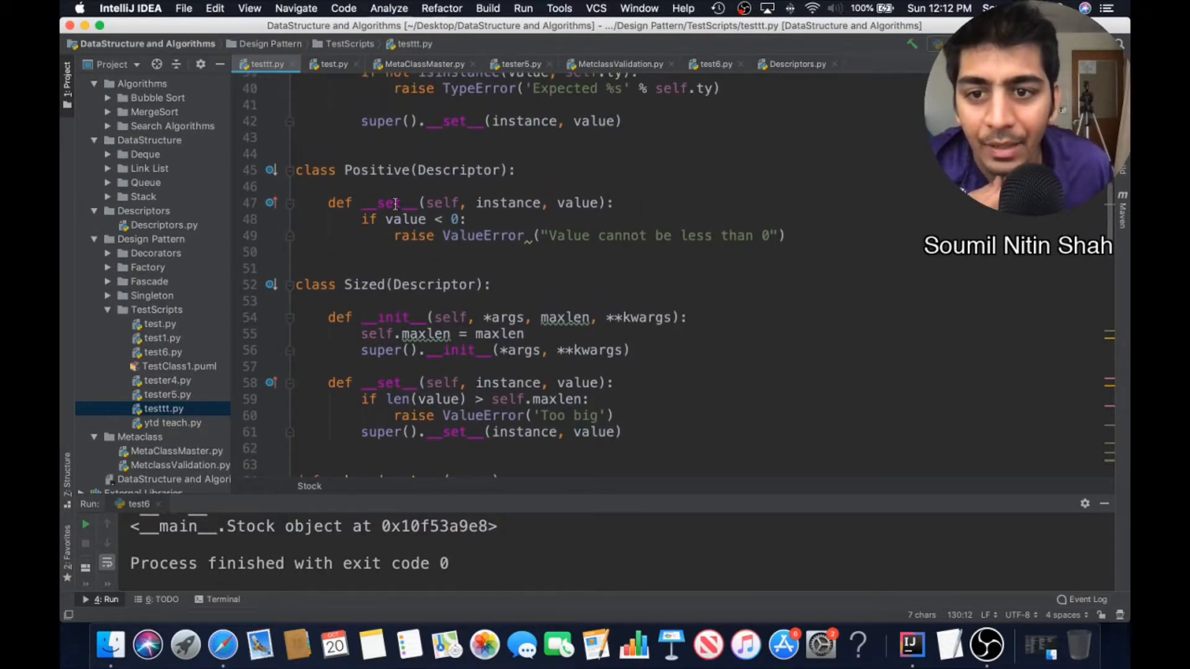
scroll(down, 3)
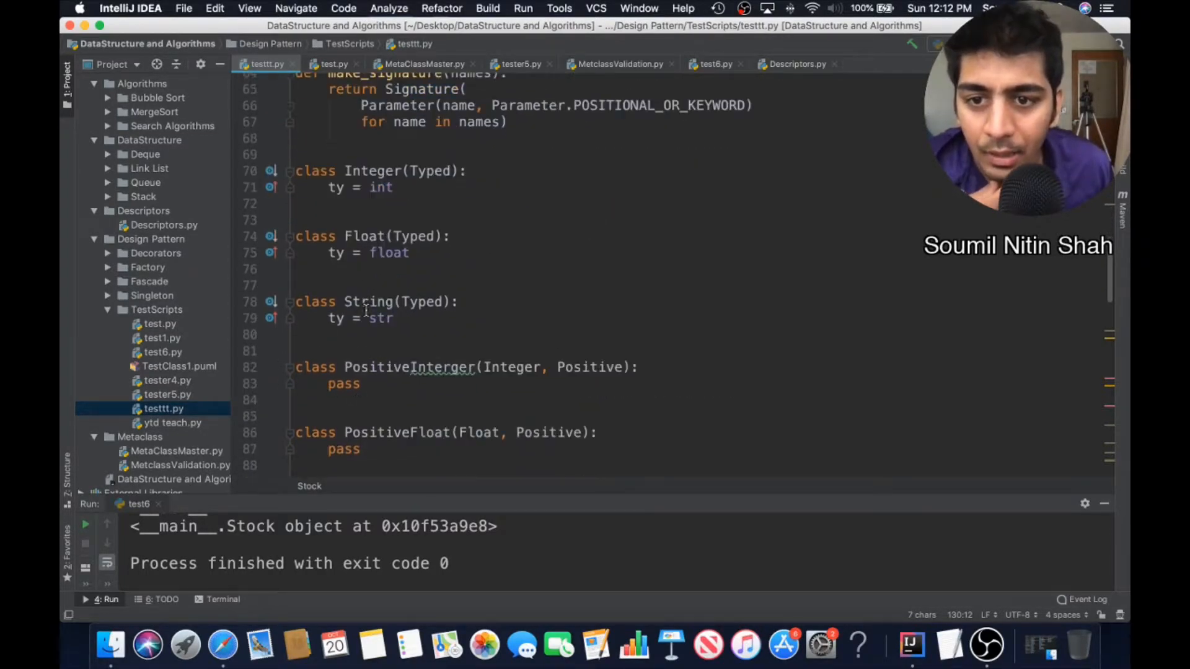
scroll(down, 3)
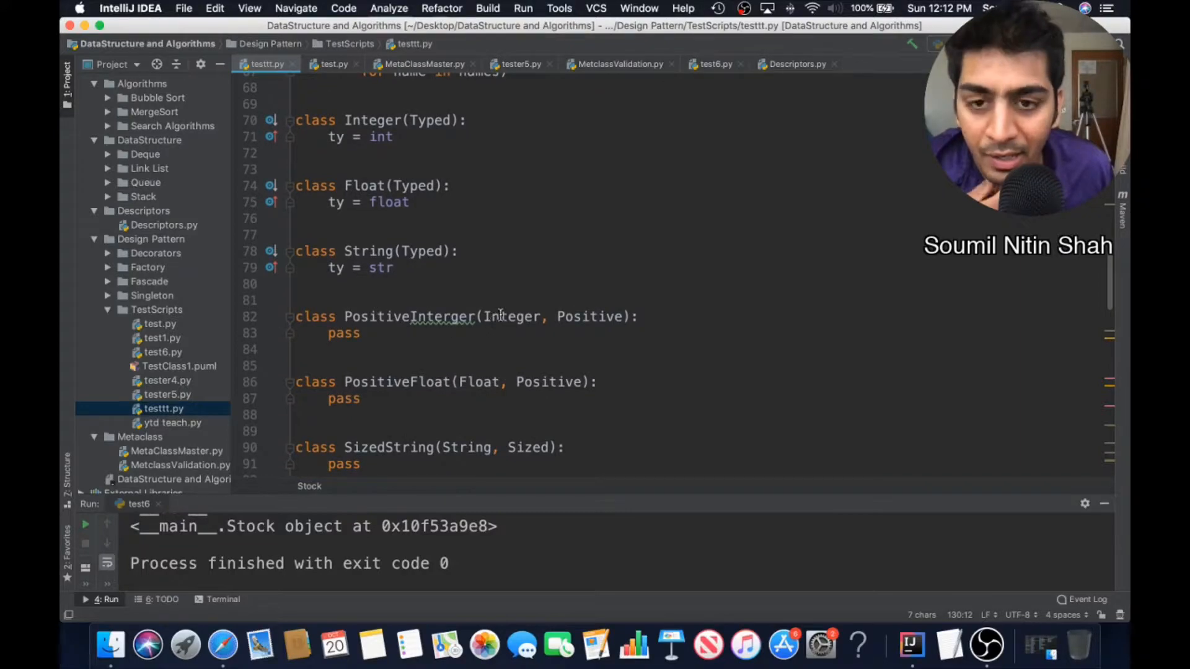
double_click(587, 316)
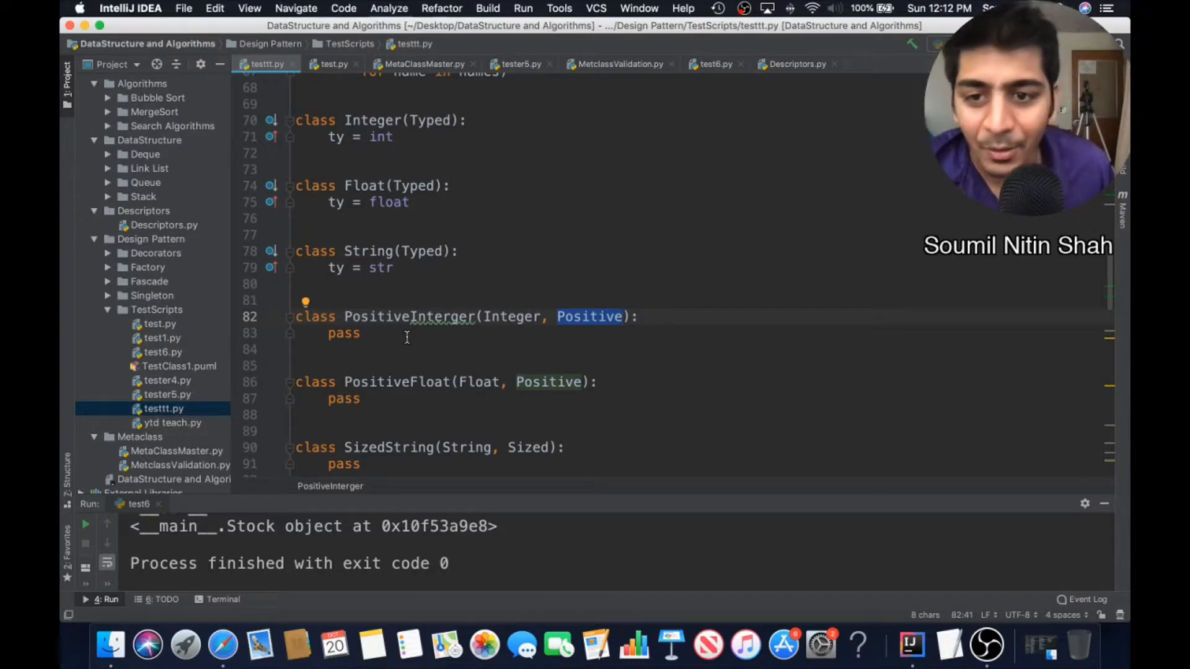
scroll(down, 3)
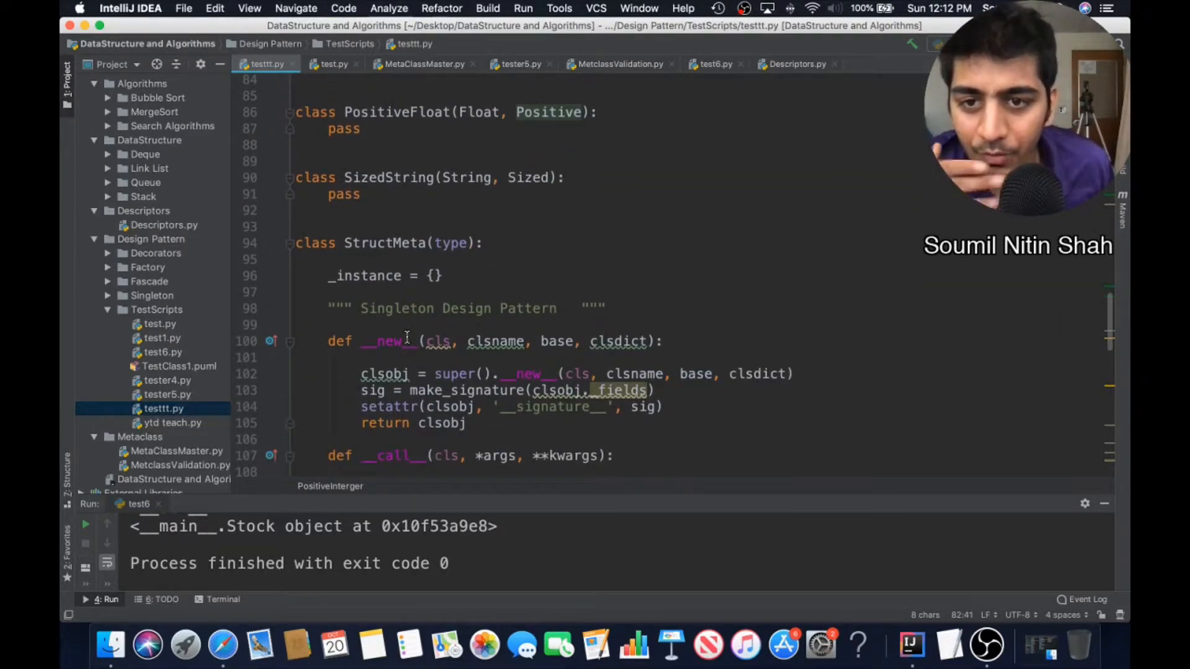
scroll(down, 3)
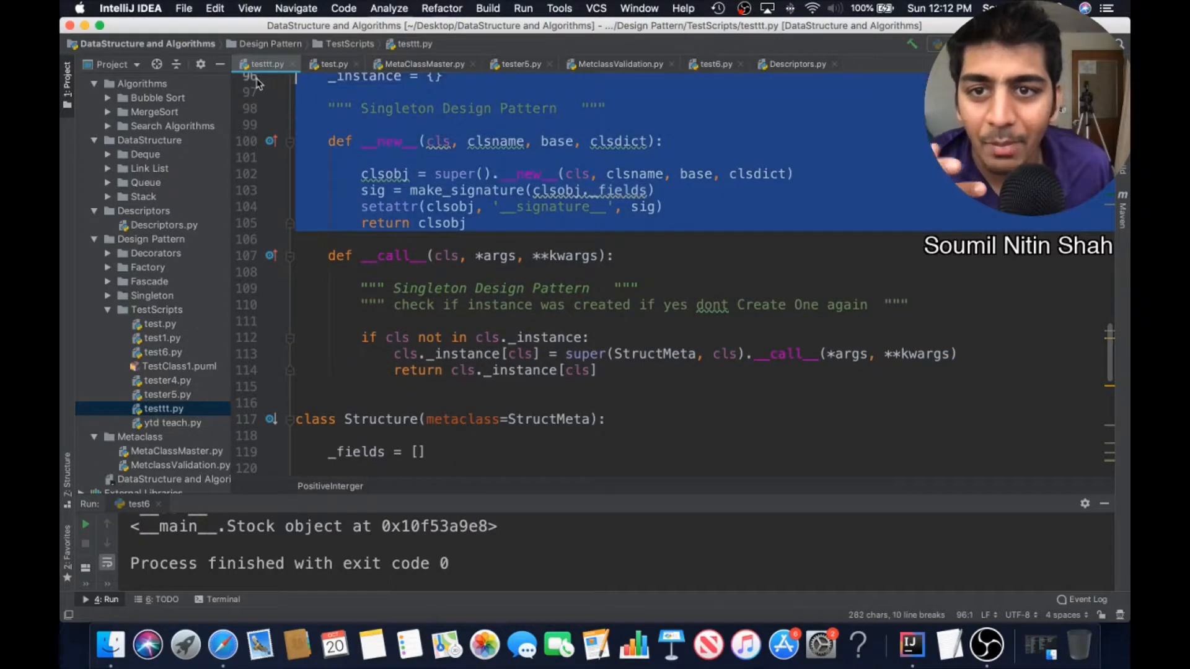
scroll(down, 3)
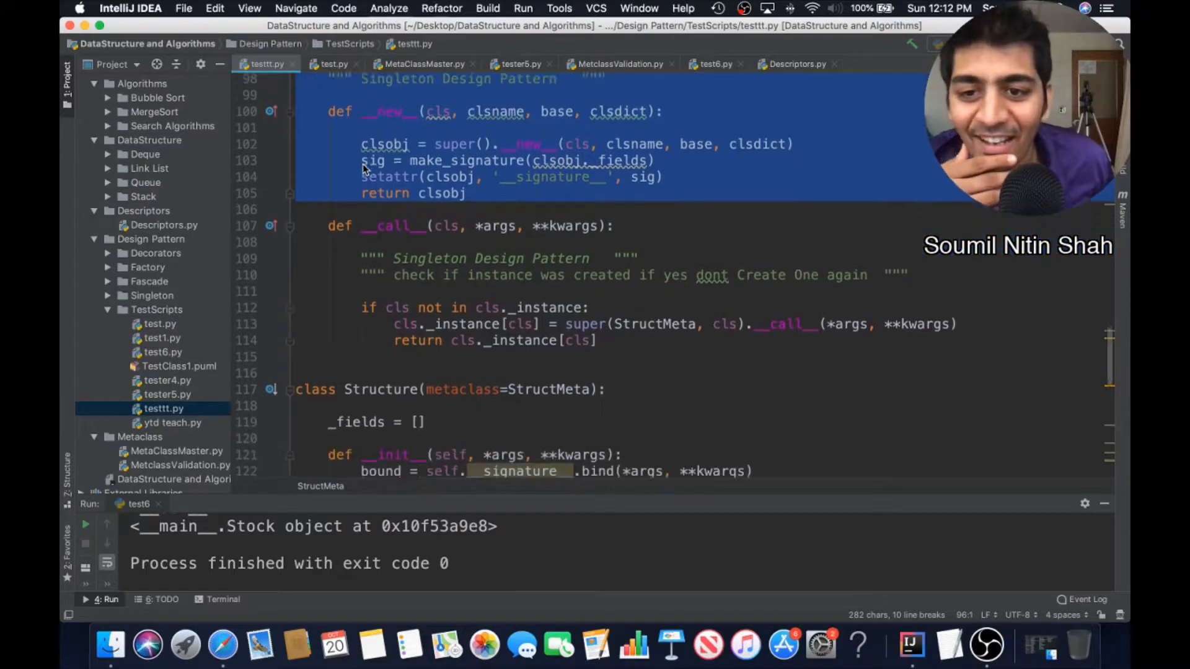
scroll(down, 3)
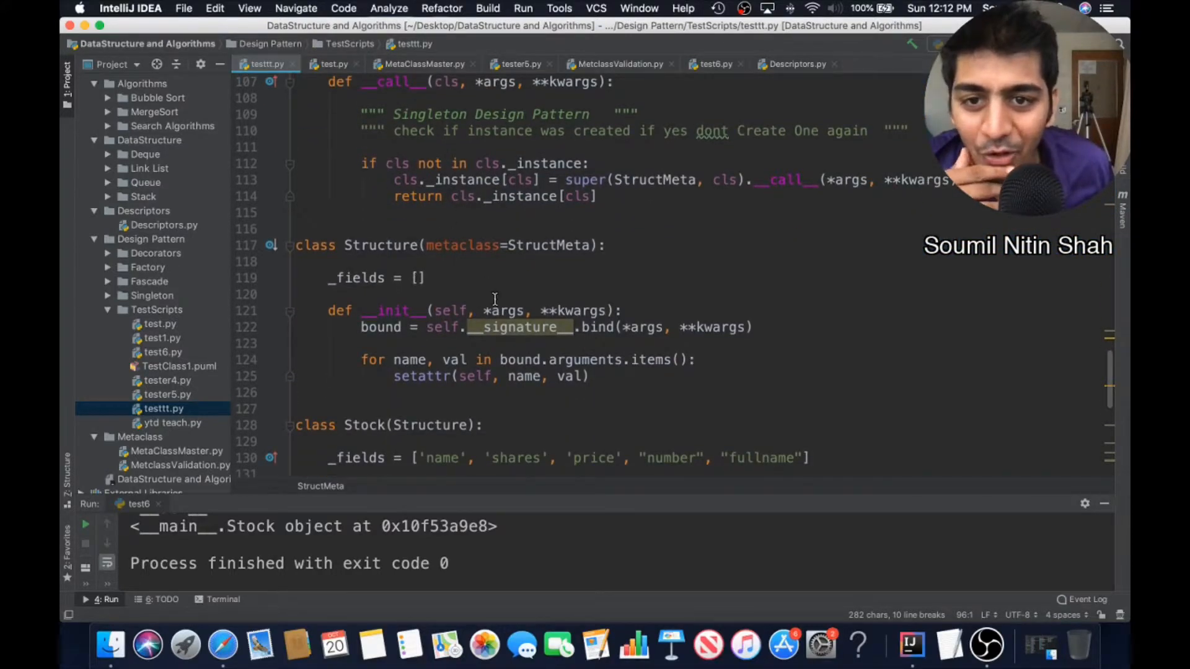
scroll(down, 3)
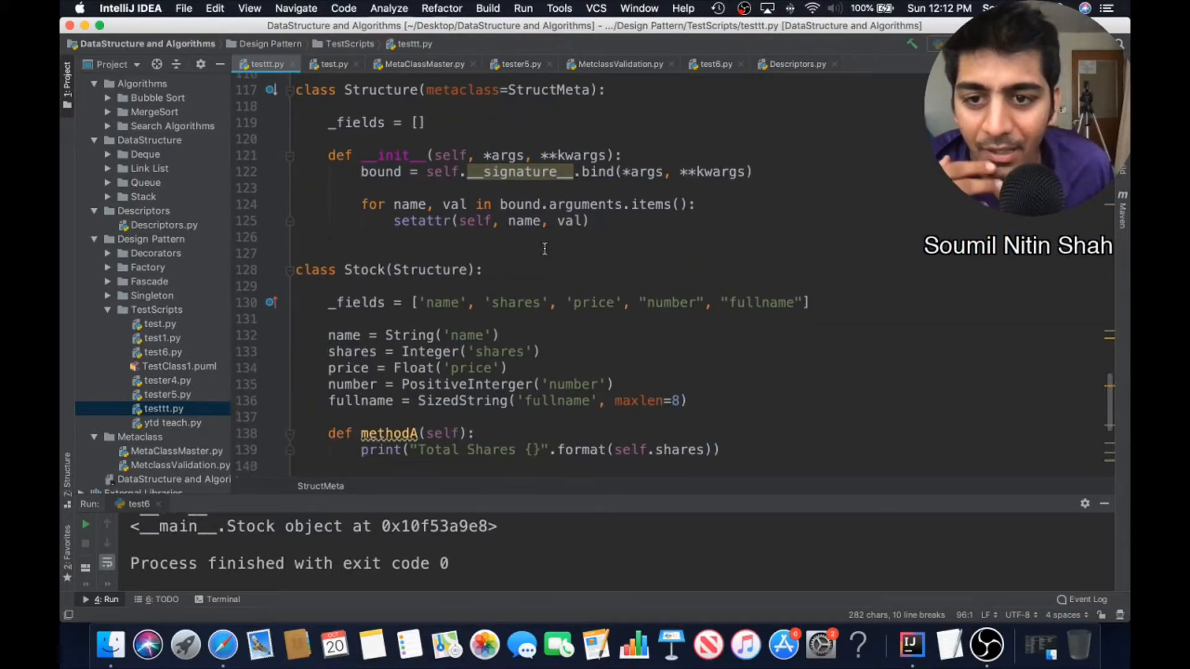
scroll(down, 3)
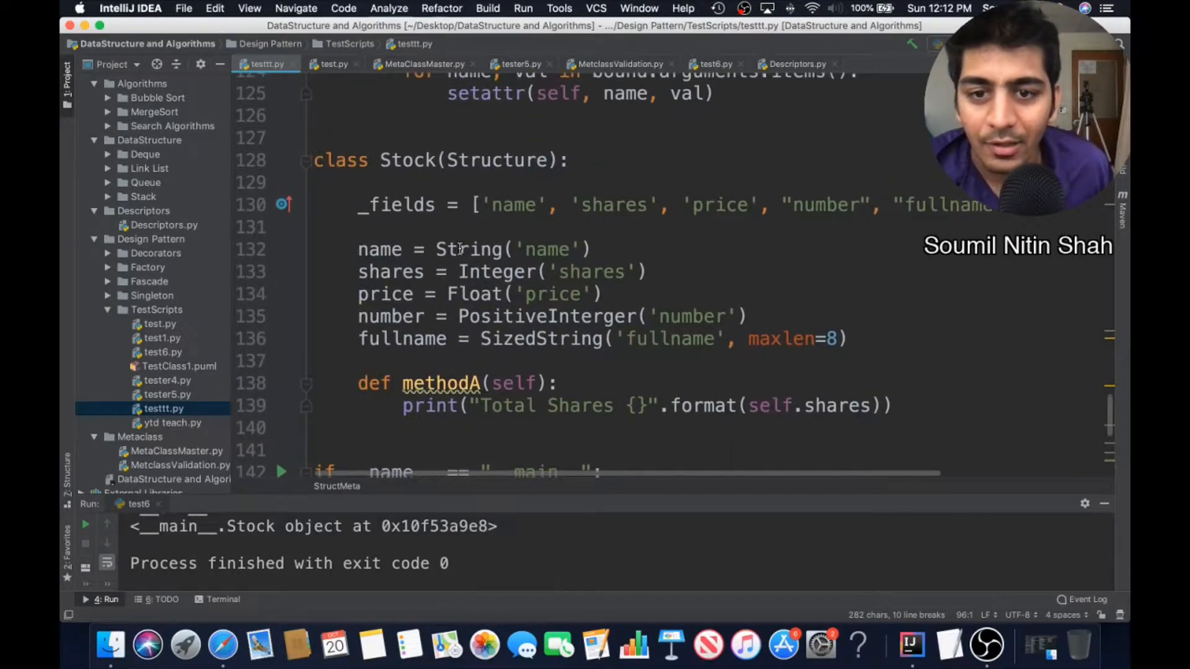
scroll(down, 3)
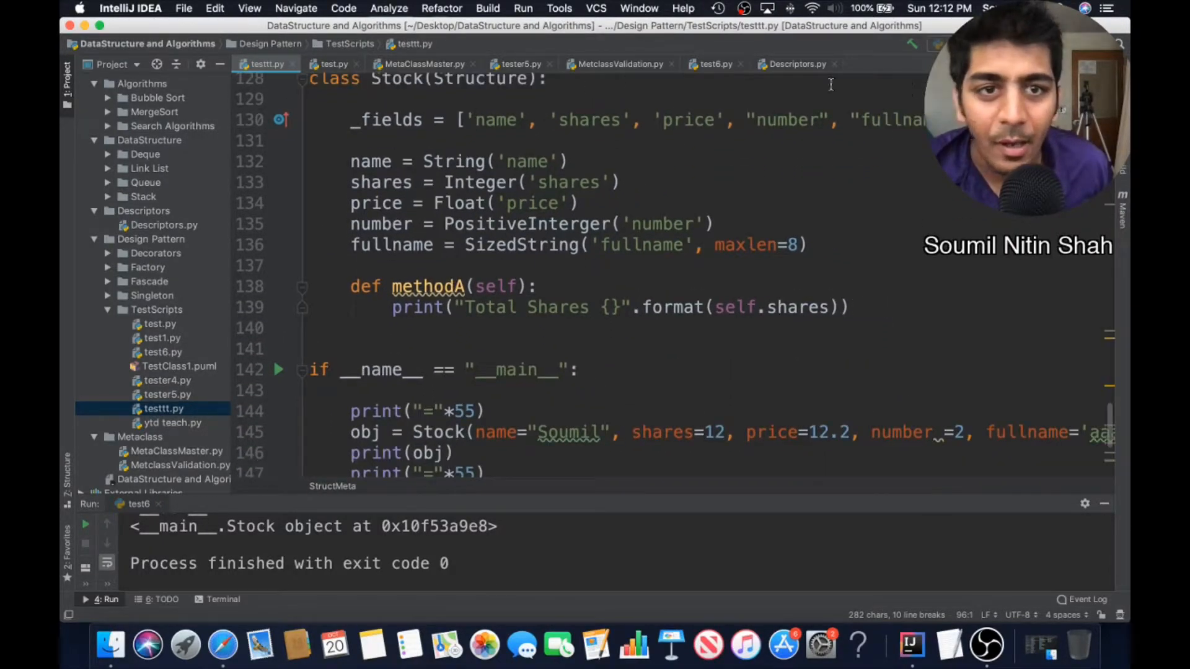
Run testttt.py from its editor tab's context menu
right_click(267, 64)
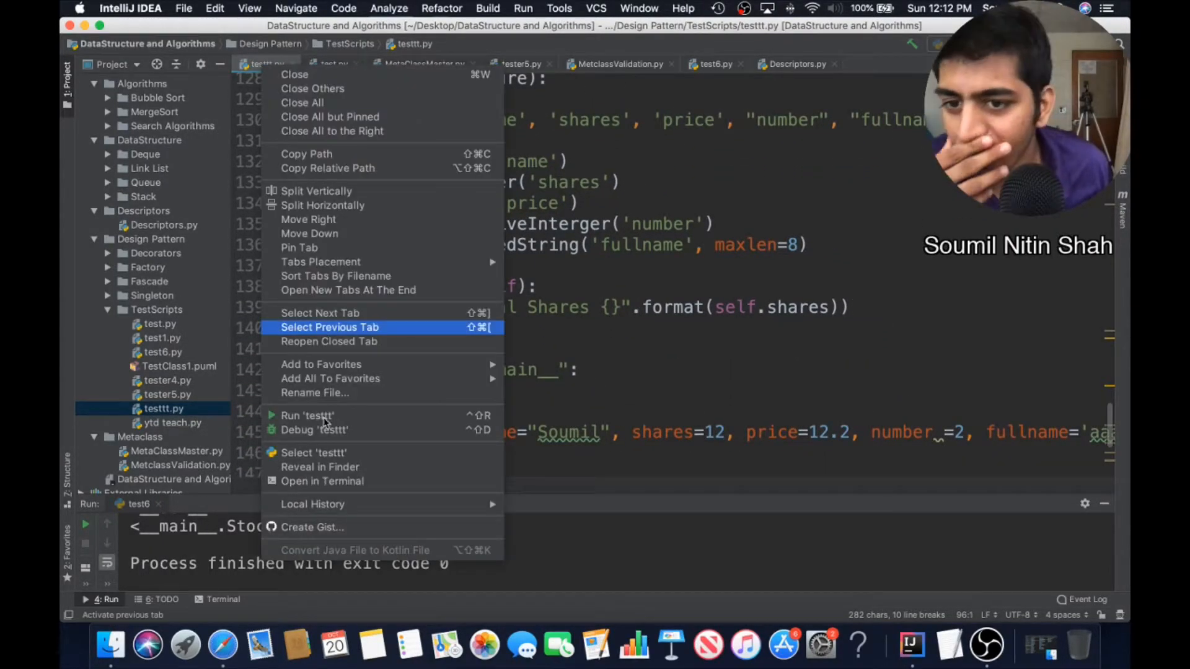
click(308, 415)
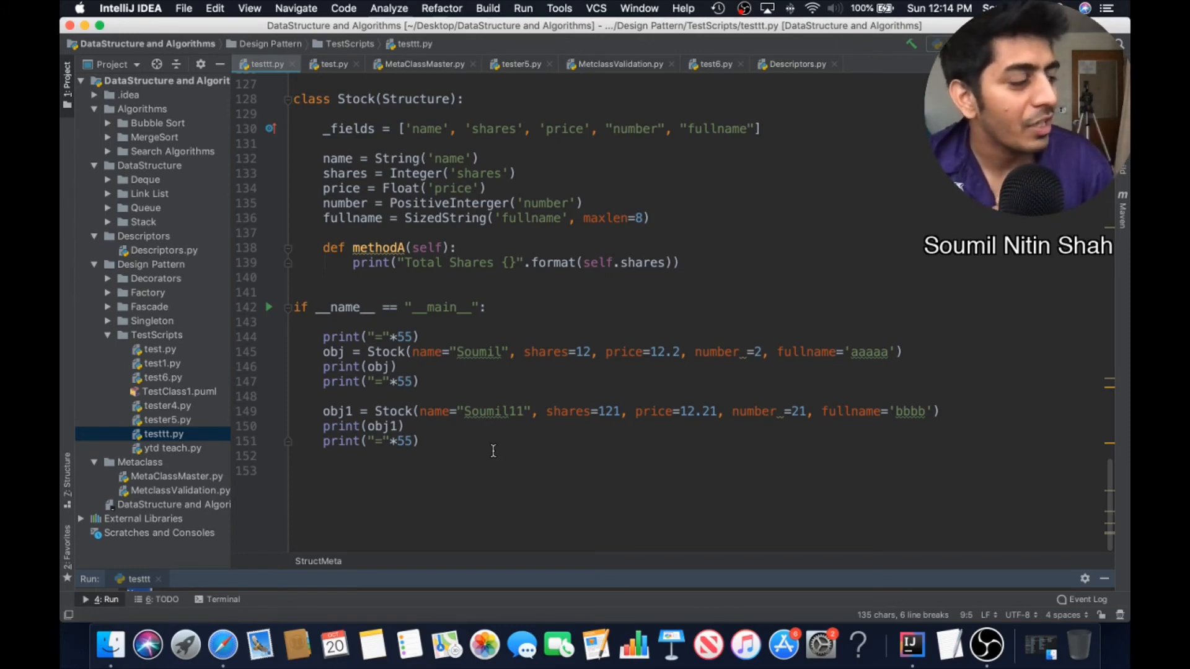
mouse_move(554, 450)
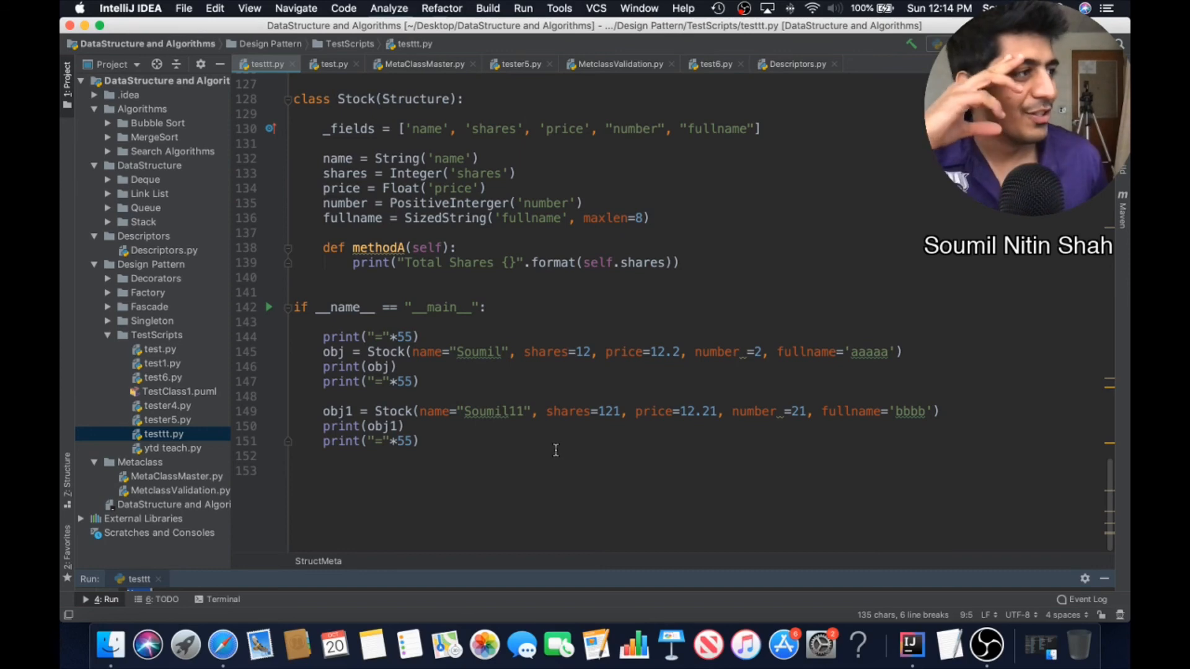